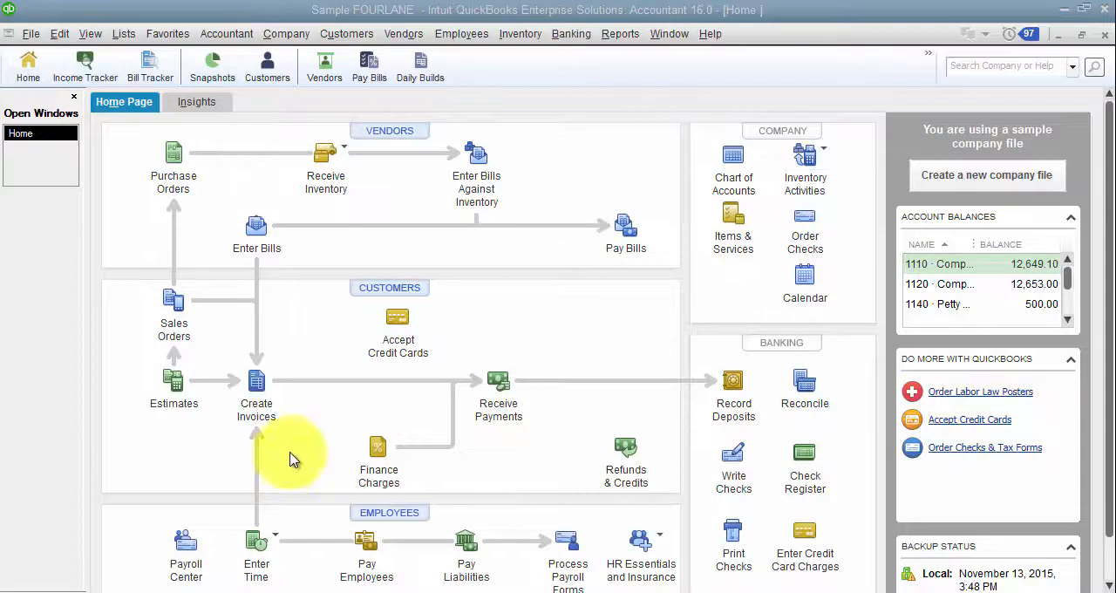
pyautogui.moveTo(347, 428)
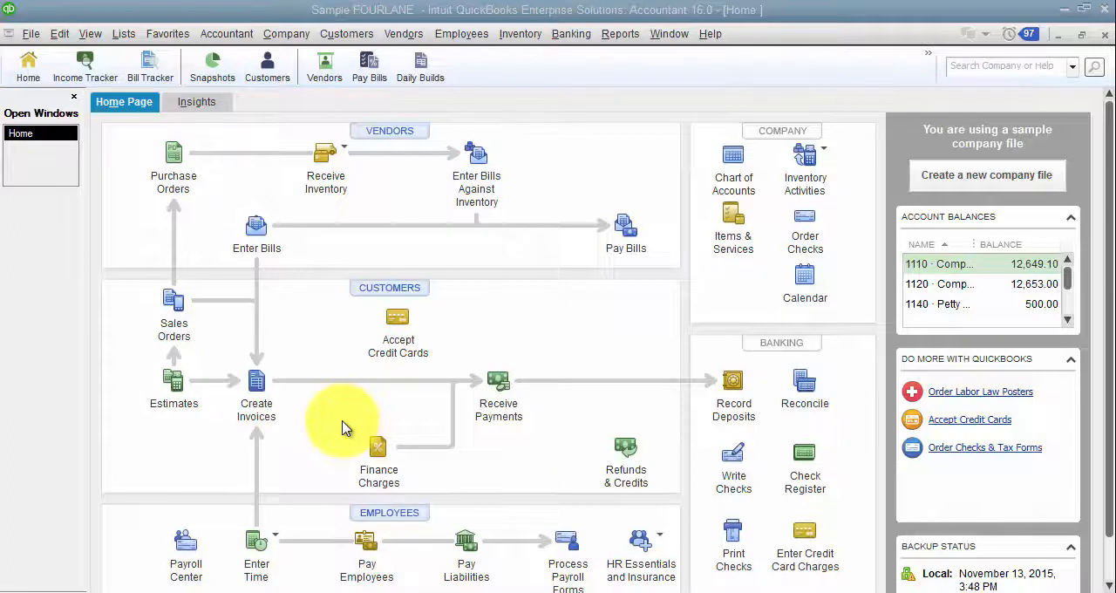
pyautogui.moveTo(247, 196)
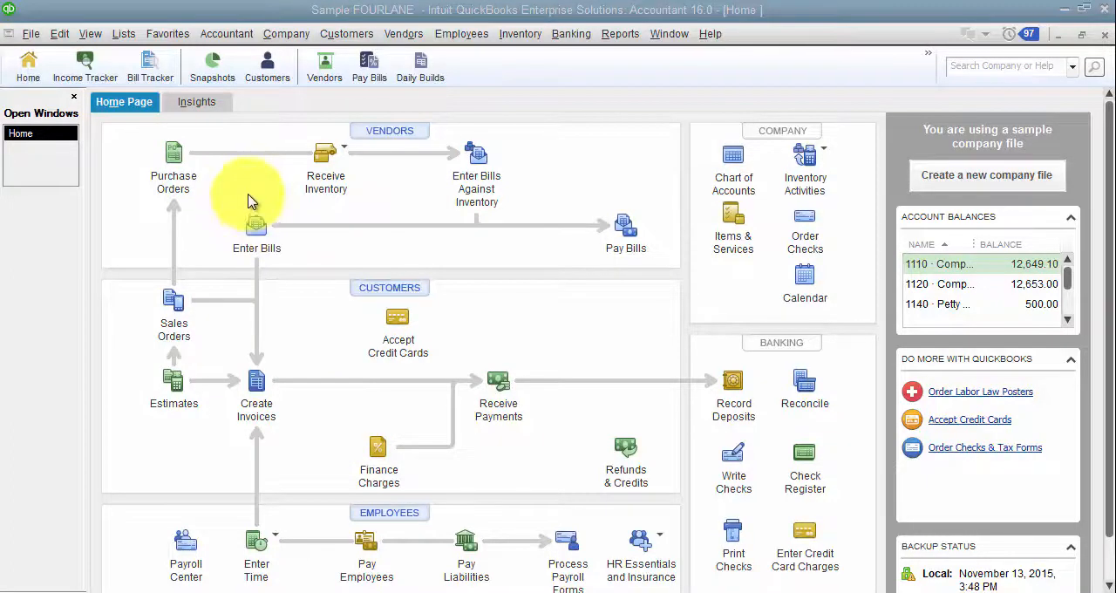
# - Show the Chart of Accounts from the Company section of the Home page
pyautogui.click(732, 160)
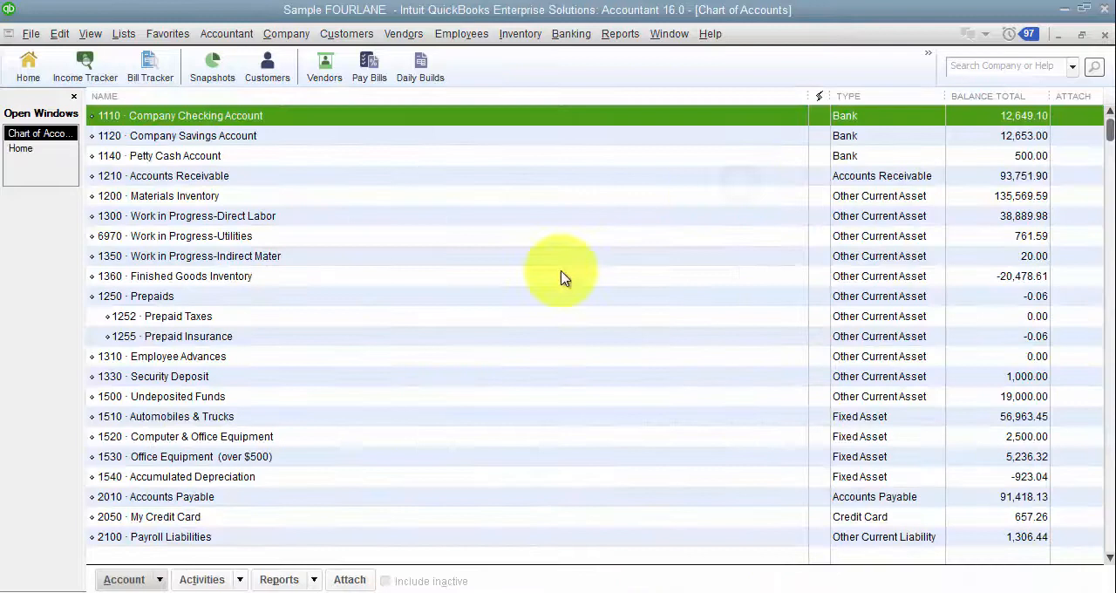
pyautogui.moveTo(83, 207)
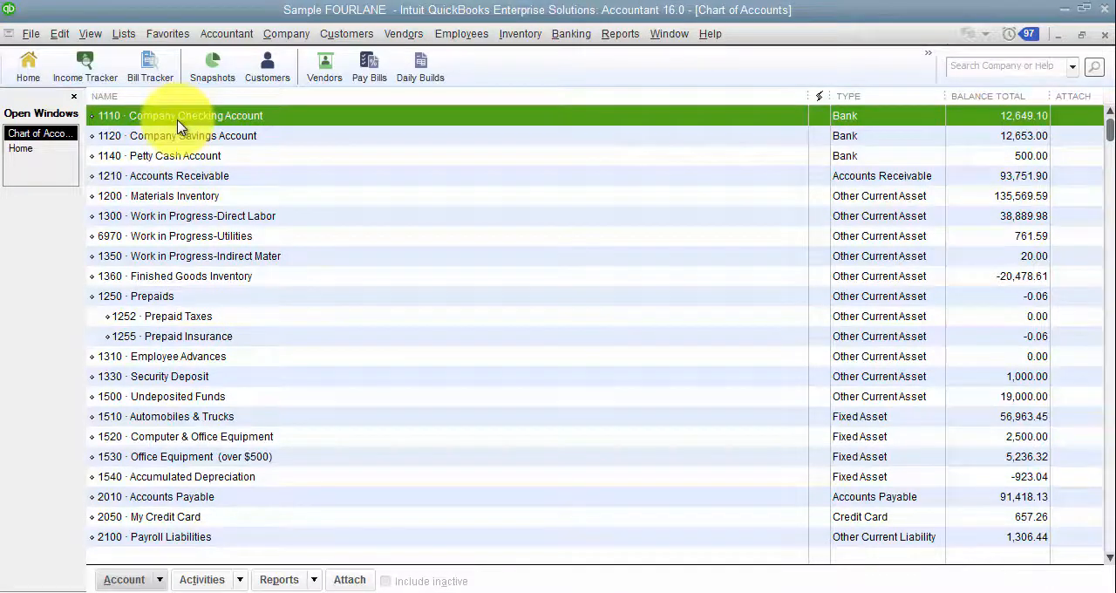
pyautogui.moveTo(177, 216)
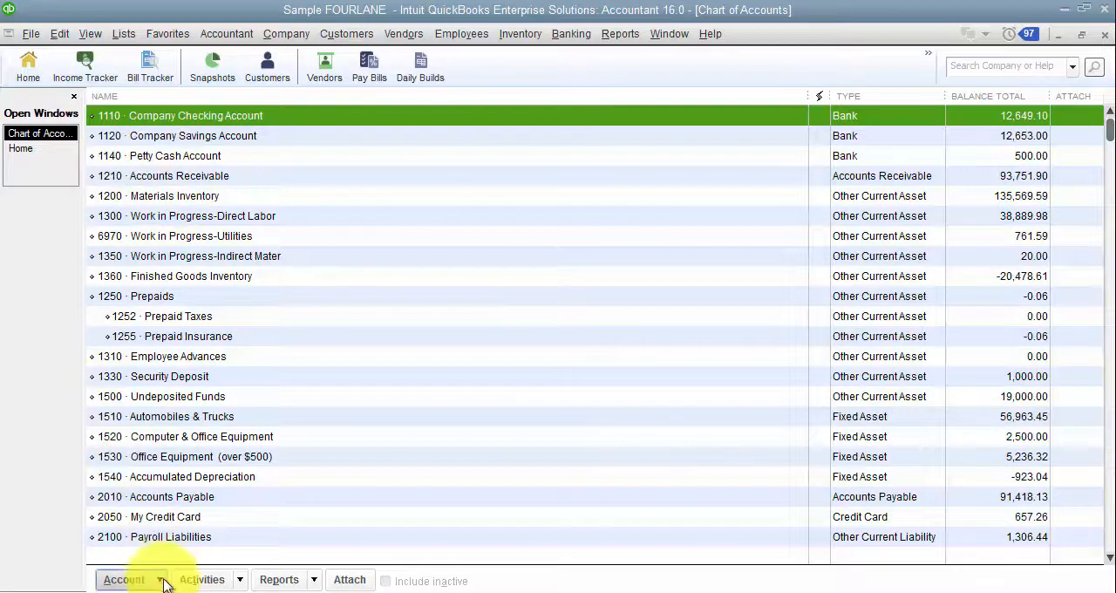
# - Begin a new account via Account > New and continue with the Bank account type
pyautogui.click(122, 579)
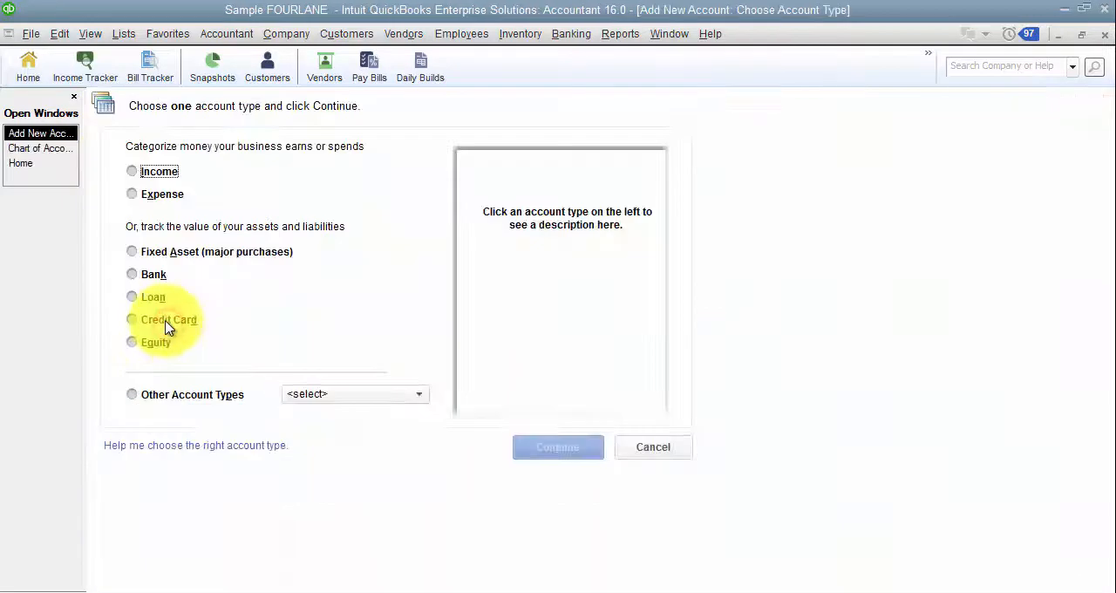
pyautogui.click(133, 274)
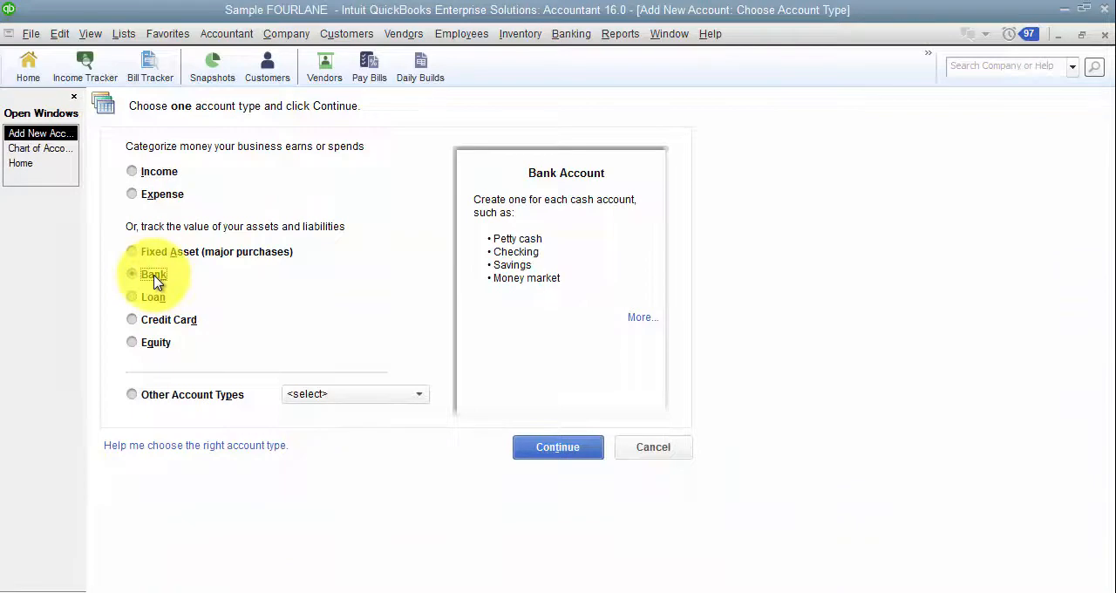
pyautogui.click(133, 273)
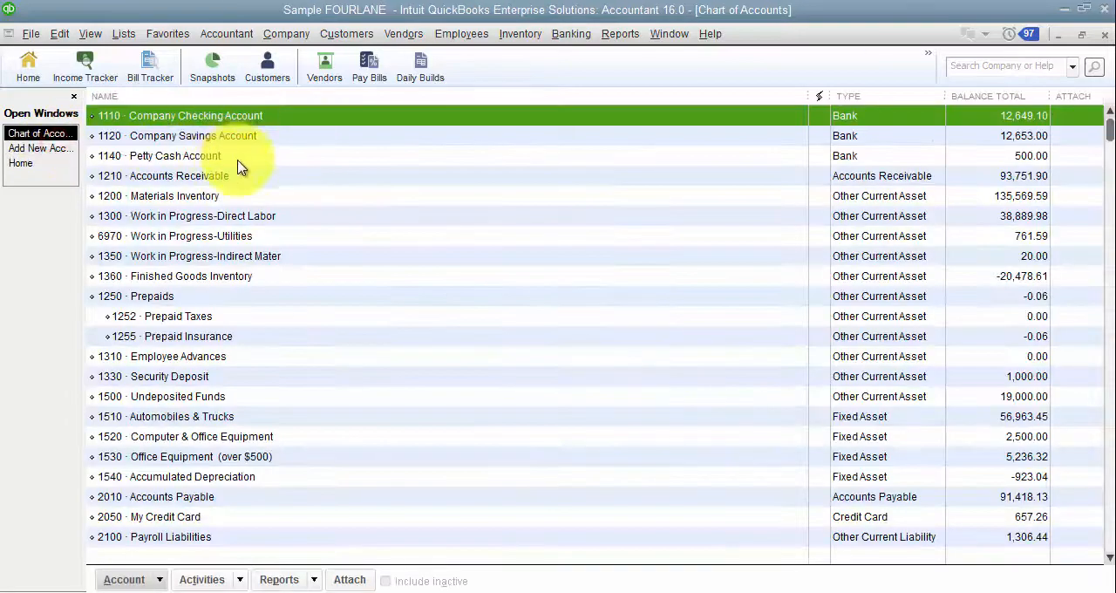
pyautogui.moveTo(230, 181)
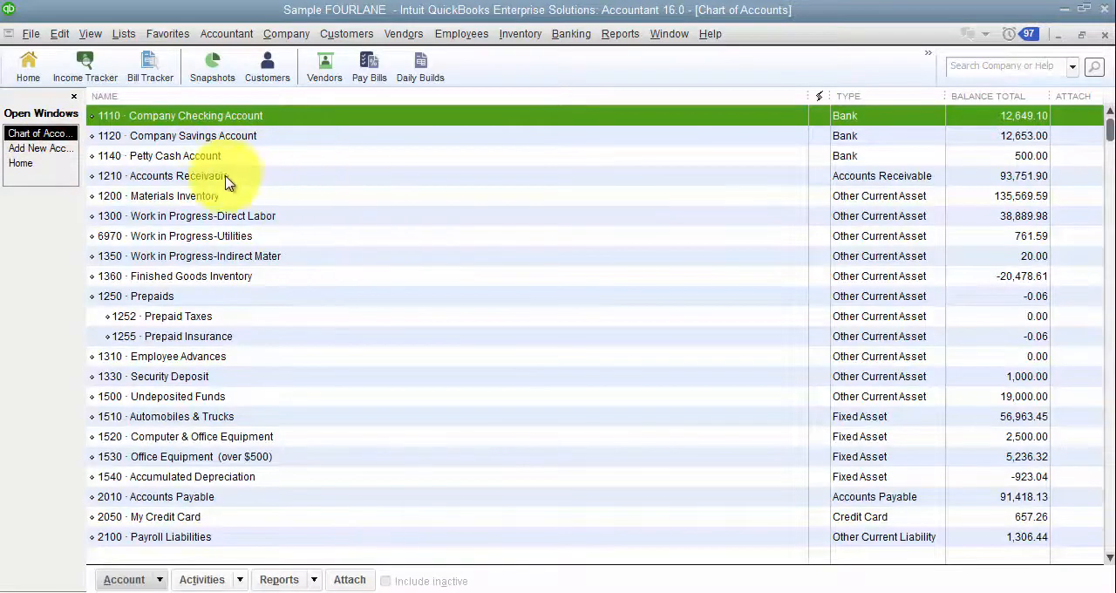
pyautogui.moveTo(235, 235)
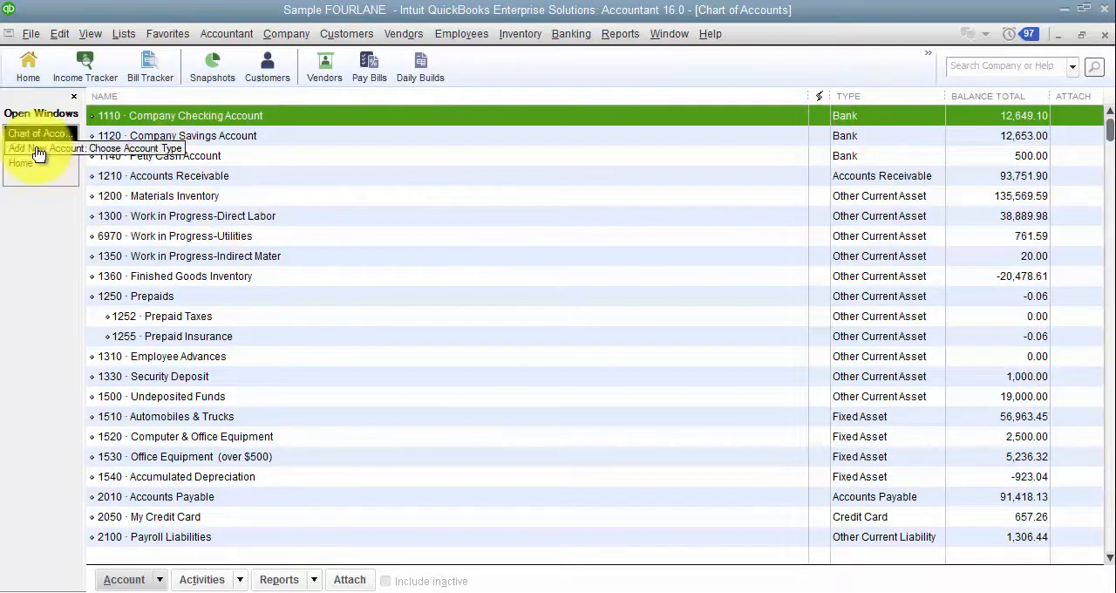
pyautogui.click(39, 147)
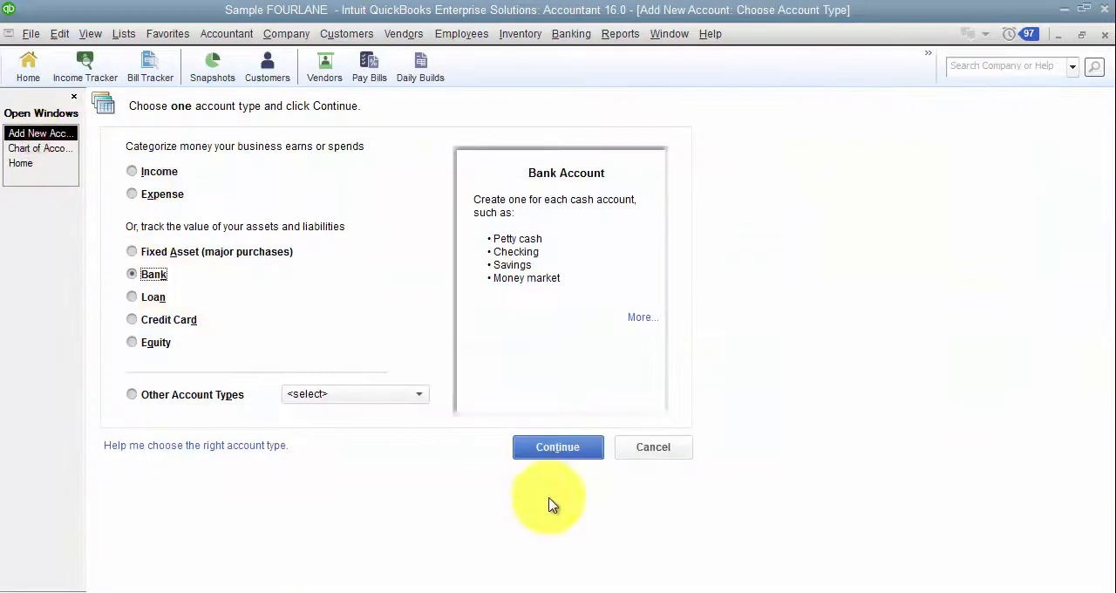
pyautogui.click(558, 446)
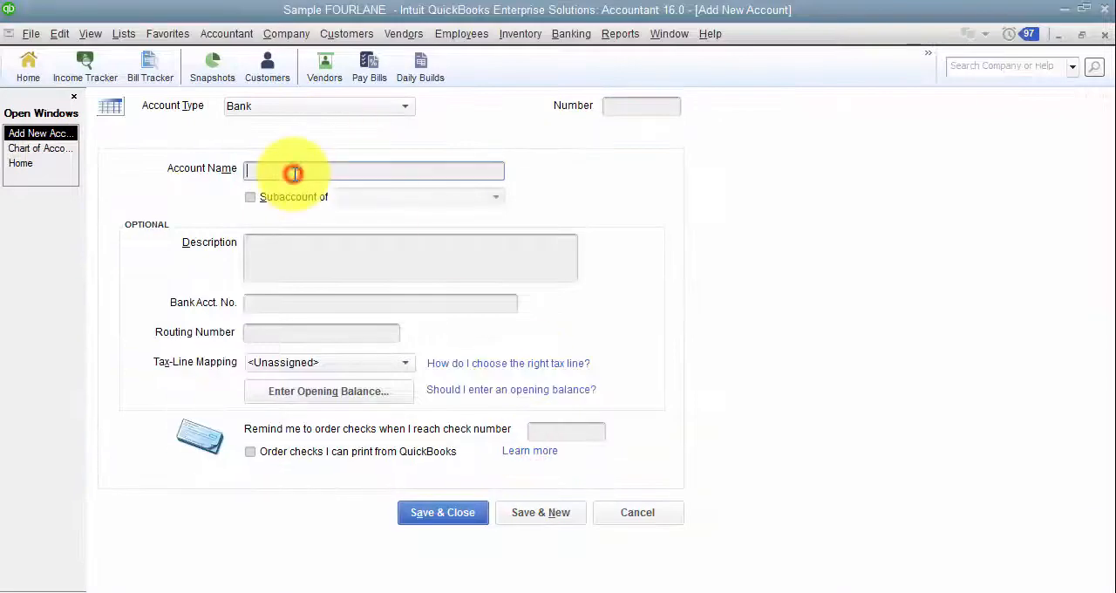
# - Name the new bank account 'Cash & Cash Equivalents' and save it
pyautogui.write('Cash & Cash Equivalents')
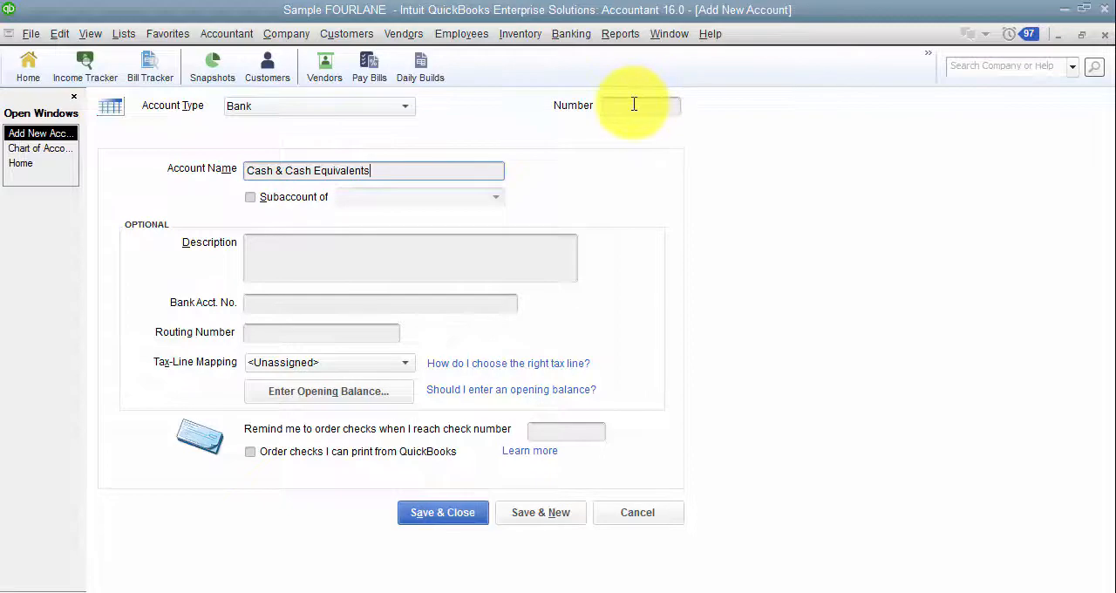
pyautogui.moveTo(539, 303)
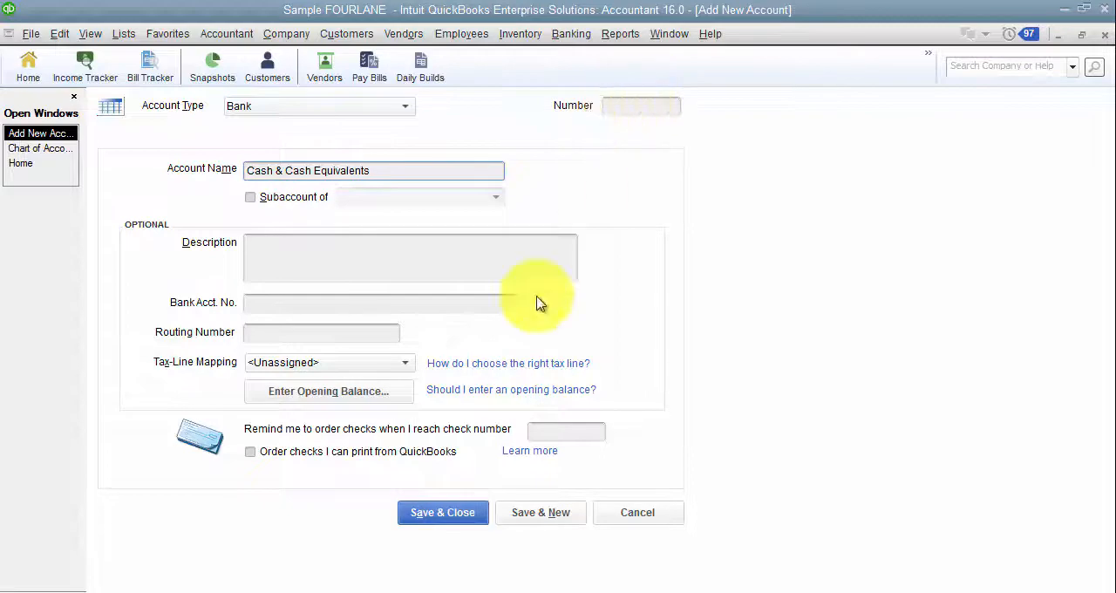
pyautogui.moveTo(443, 512)
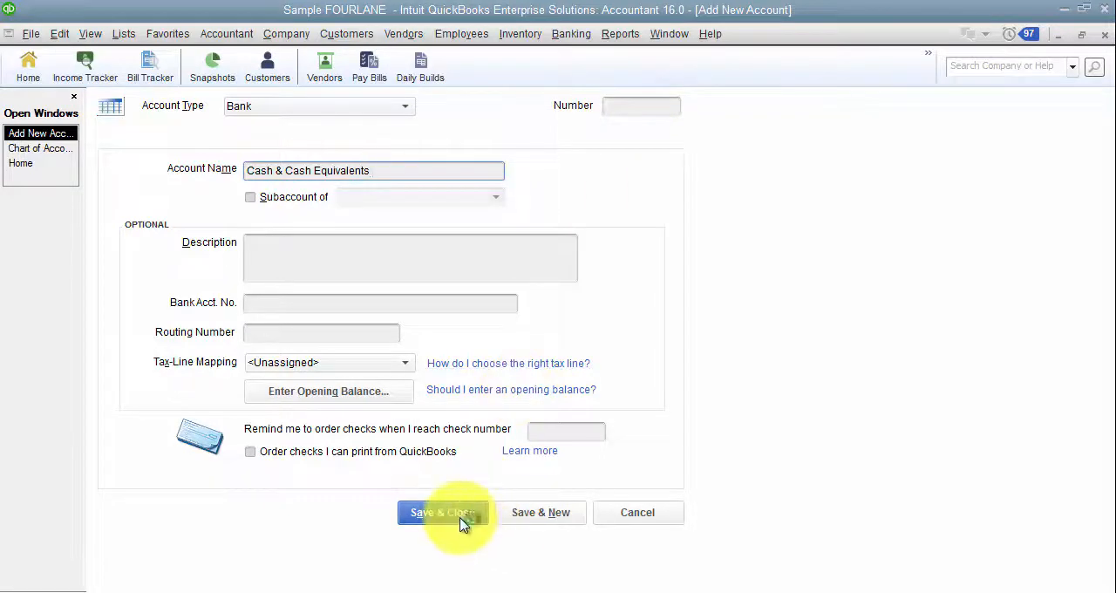
pyautogui.click(443, 512)
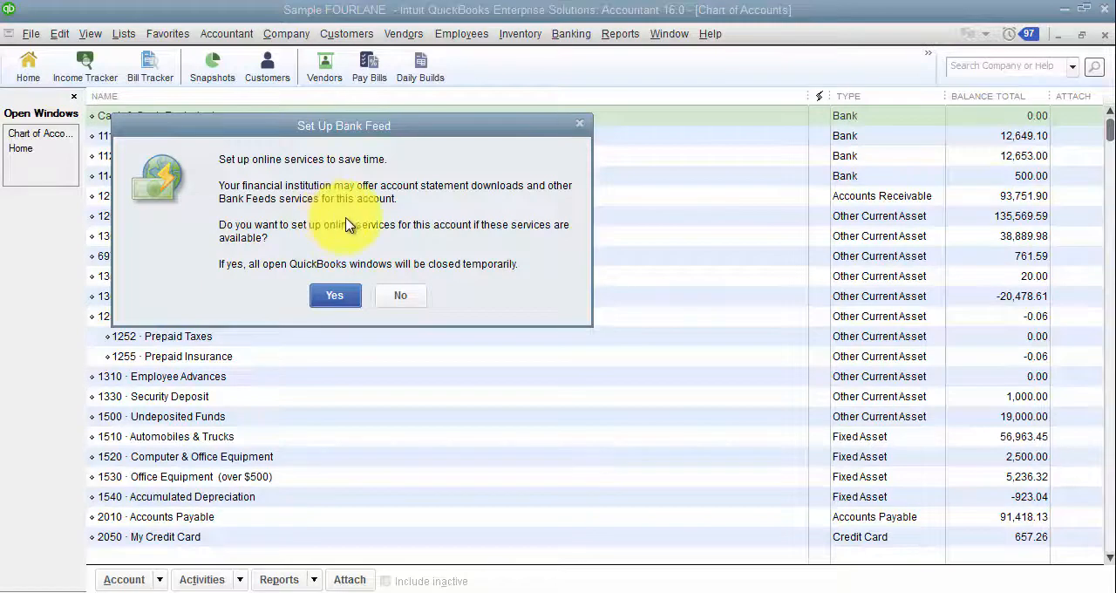
# - Answer No to the Set Up Bank Feed prompt for the new account
pyautogui.click(401, 294)
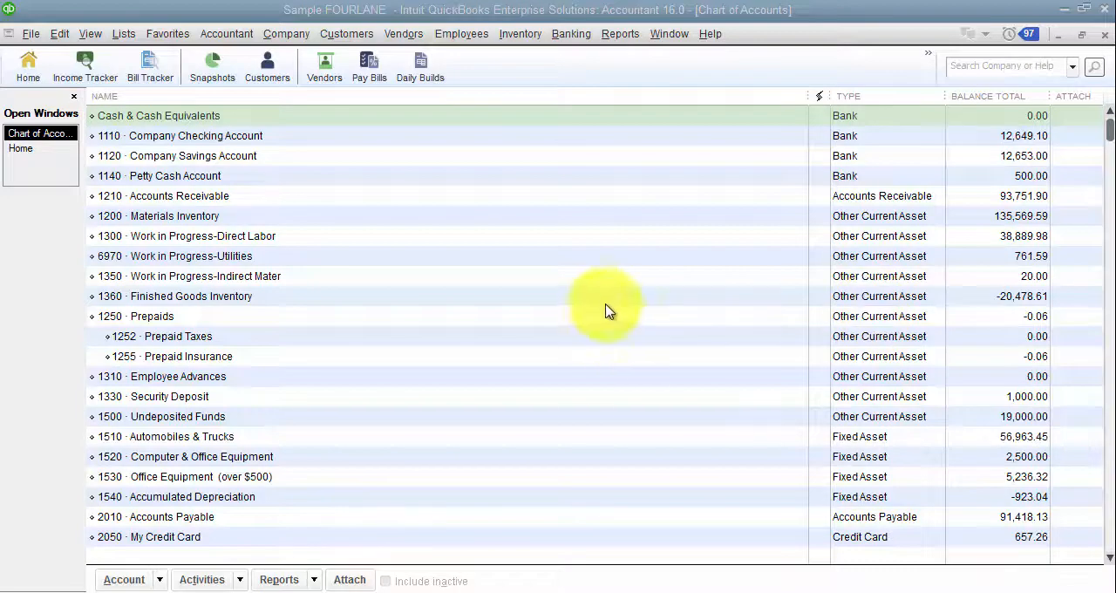
pyautogui.moveTo(621, 33)
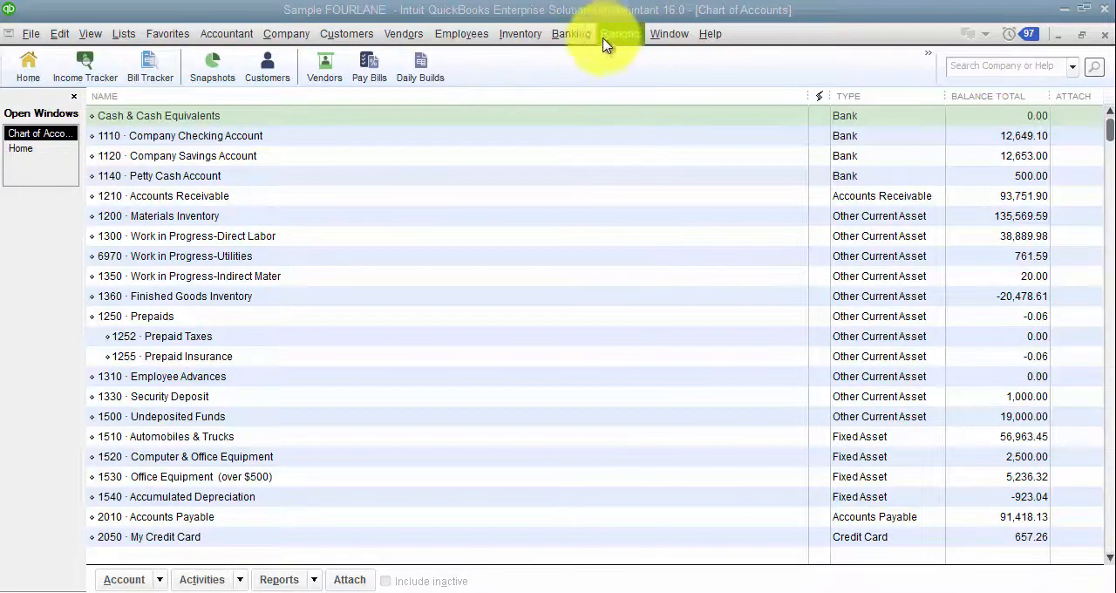
# - Run the Balance Sheet Standard report and collapse then re-expand the Checking/Savings group
pyautogui.click(620, 34)
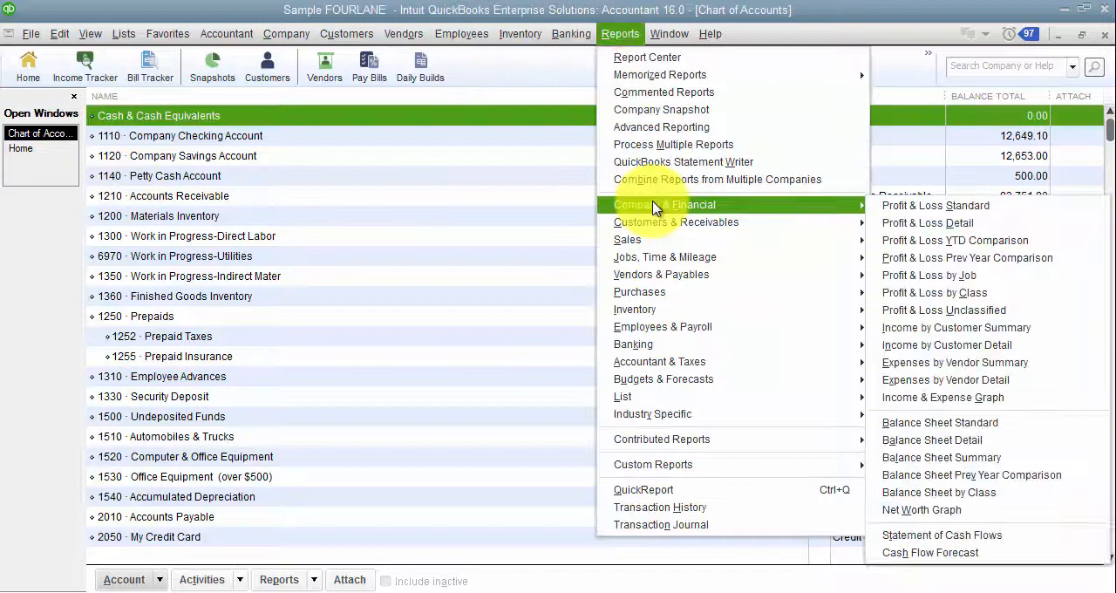
pyautogui.moveTo(1050, 426)
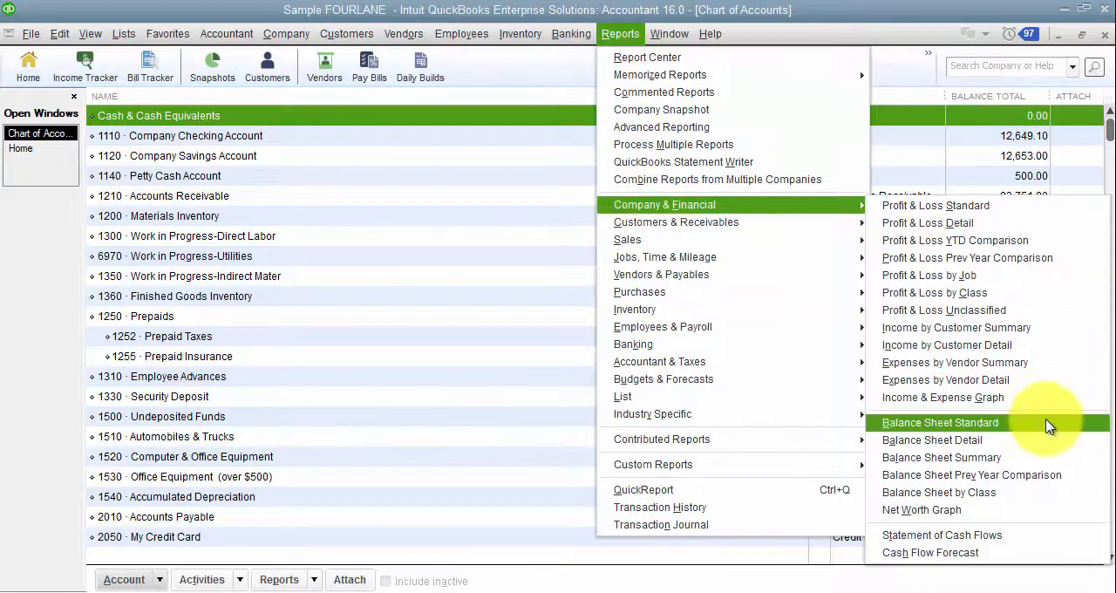
pyautogui.click(940, 422)
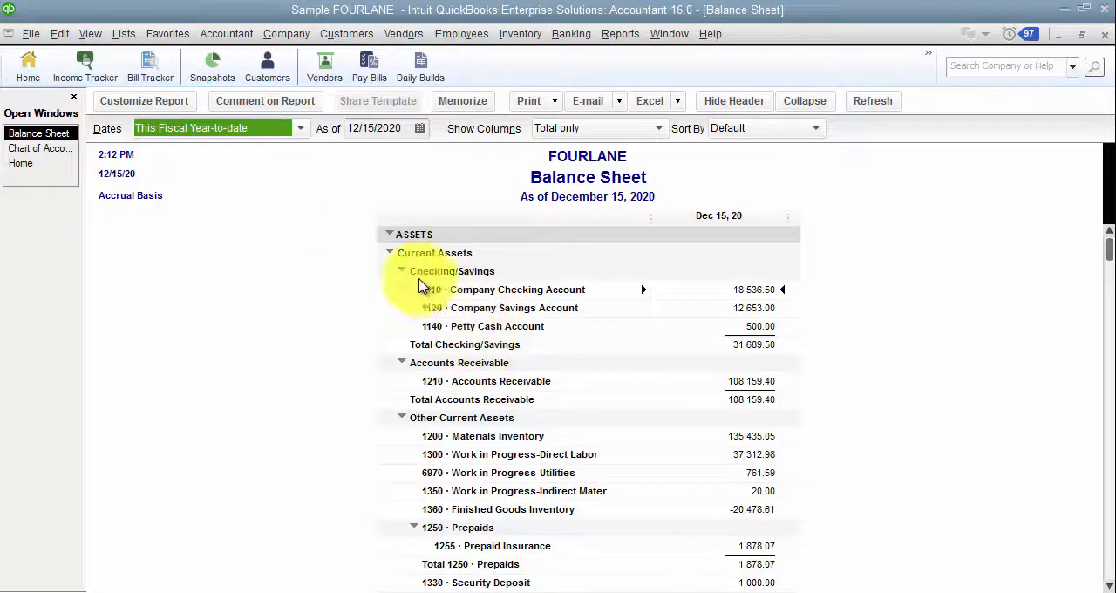
pyautogui.click(401, 272)
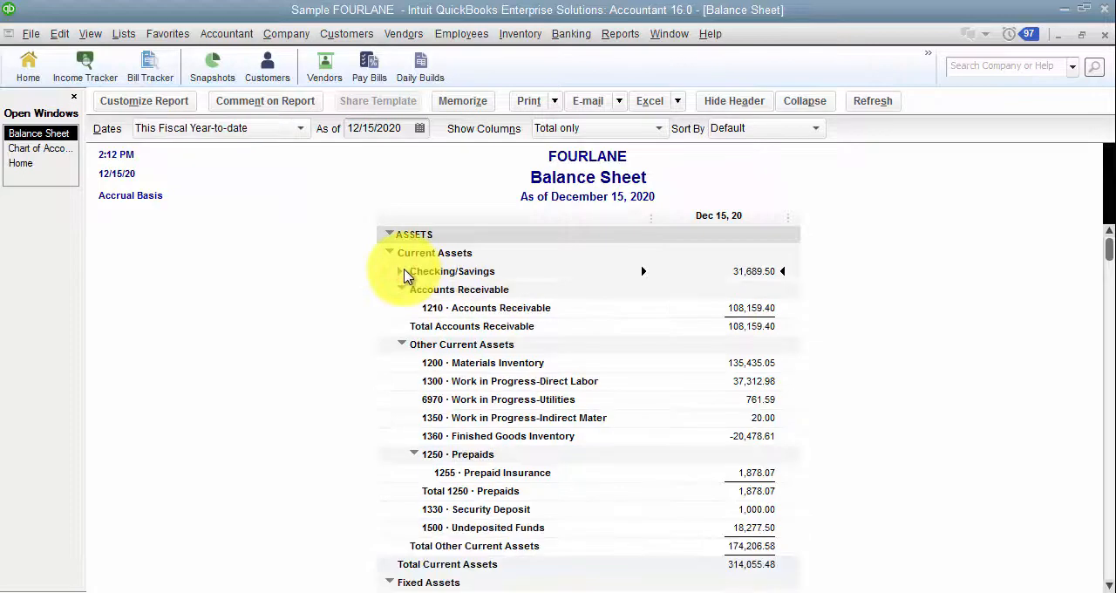
pyautogui.click(400, 272)
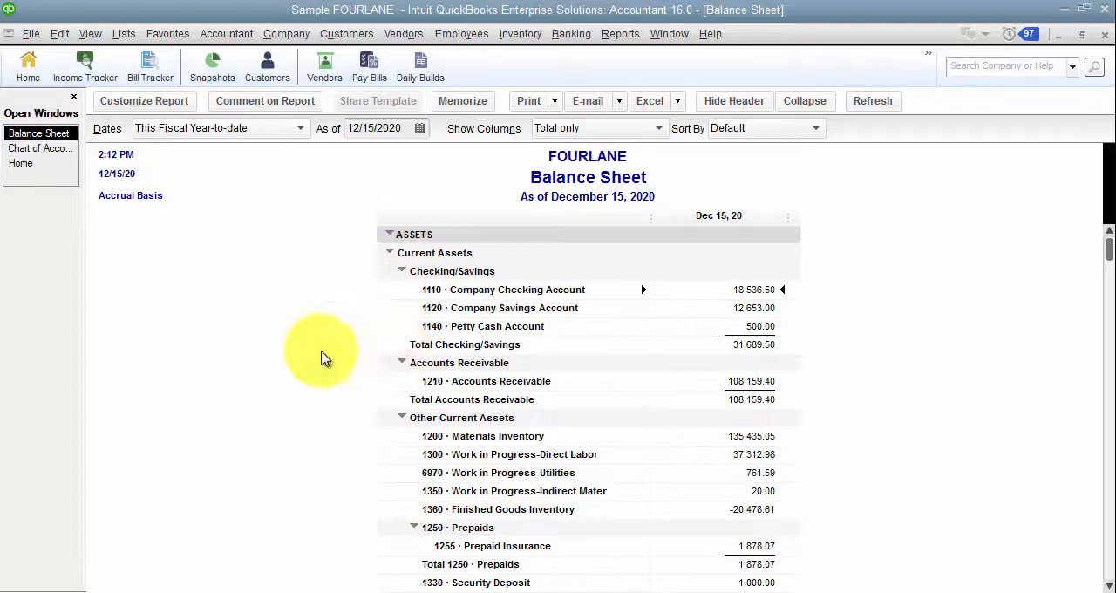
pyautogui.moveTo(436, 288)
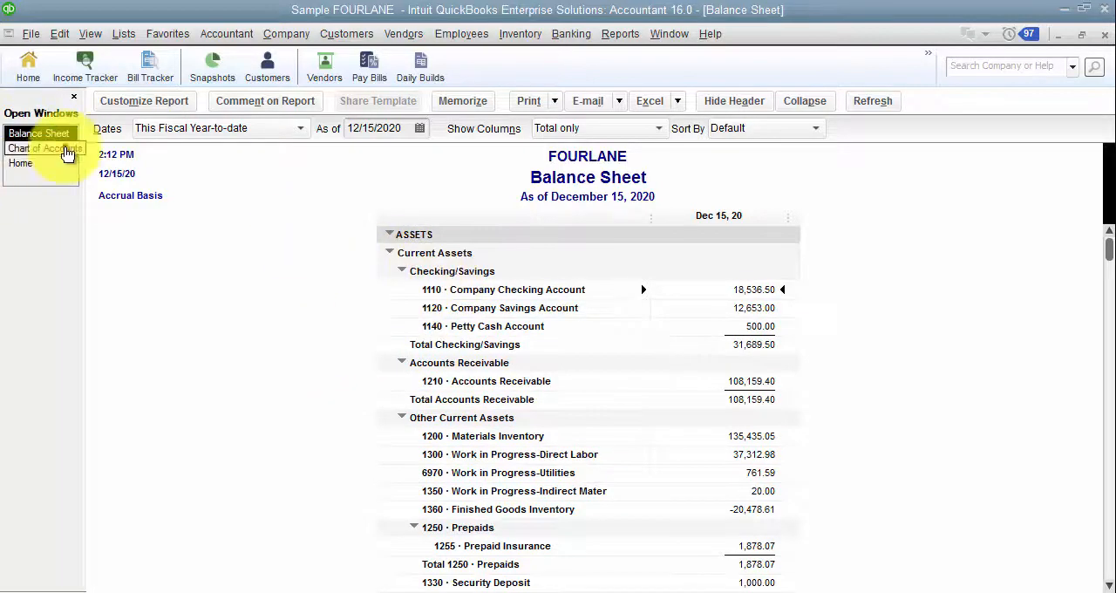
# - Indent Company Checking, Company Savings and Petty Cash under Cash & Cash Equivalents in the chart of accounts
pyautogui.click(42, 146)
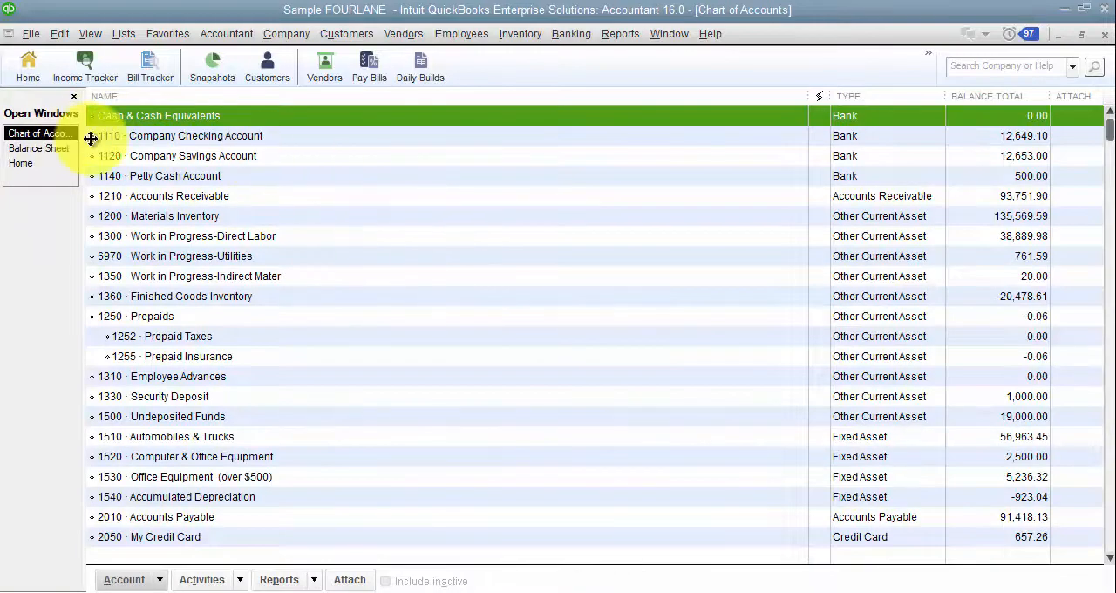
pyautogui.click(196, 136)
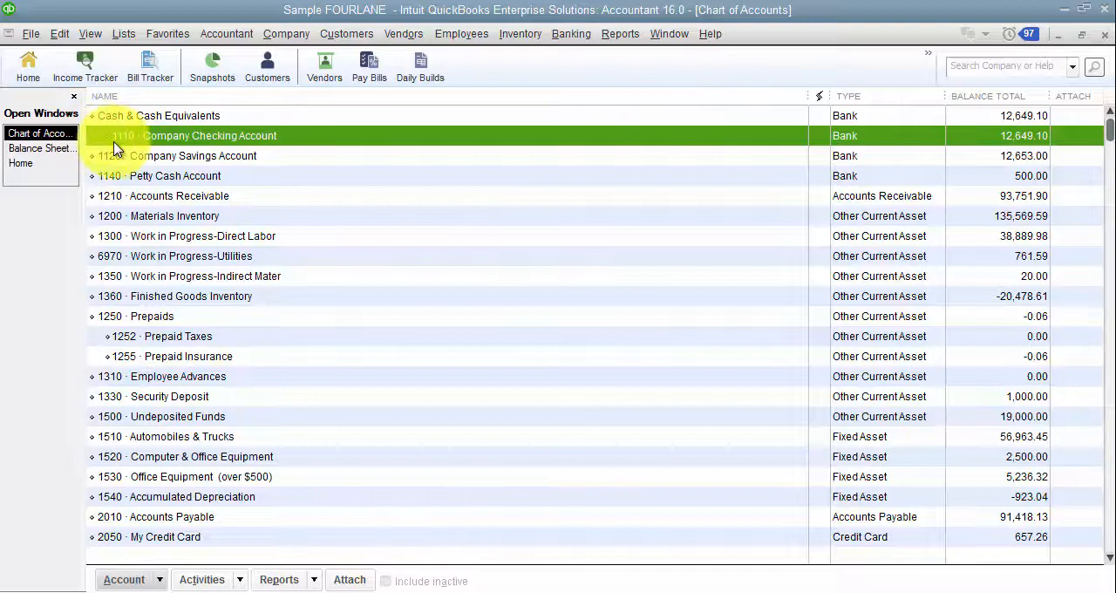
pyautogui.moveTo(146, 146)
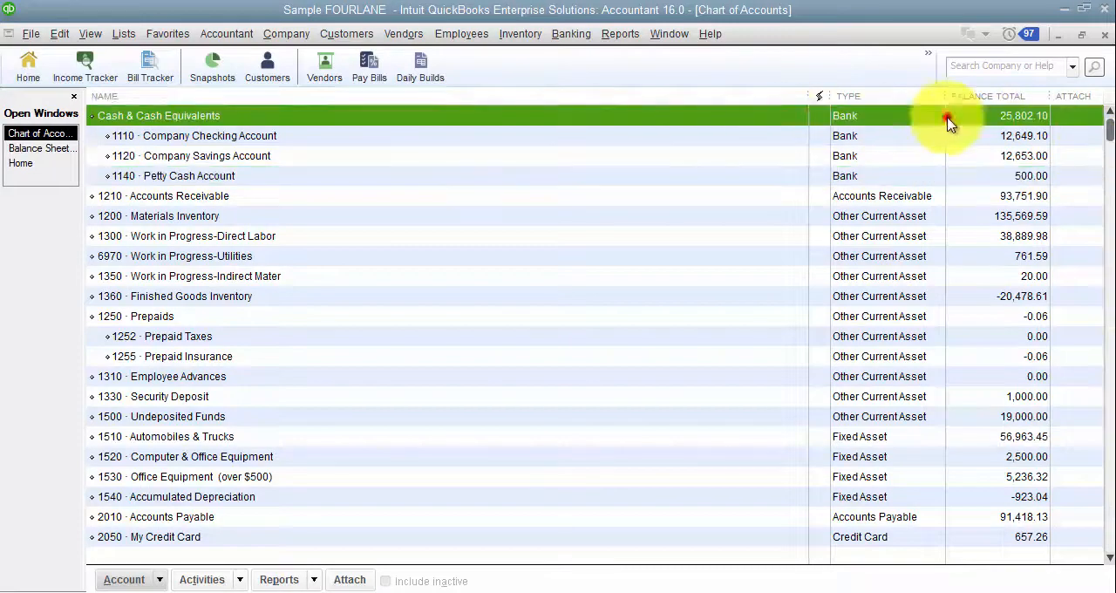
pyautogui.moveTo(945, 129)
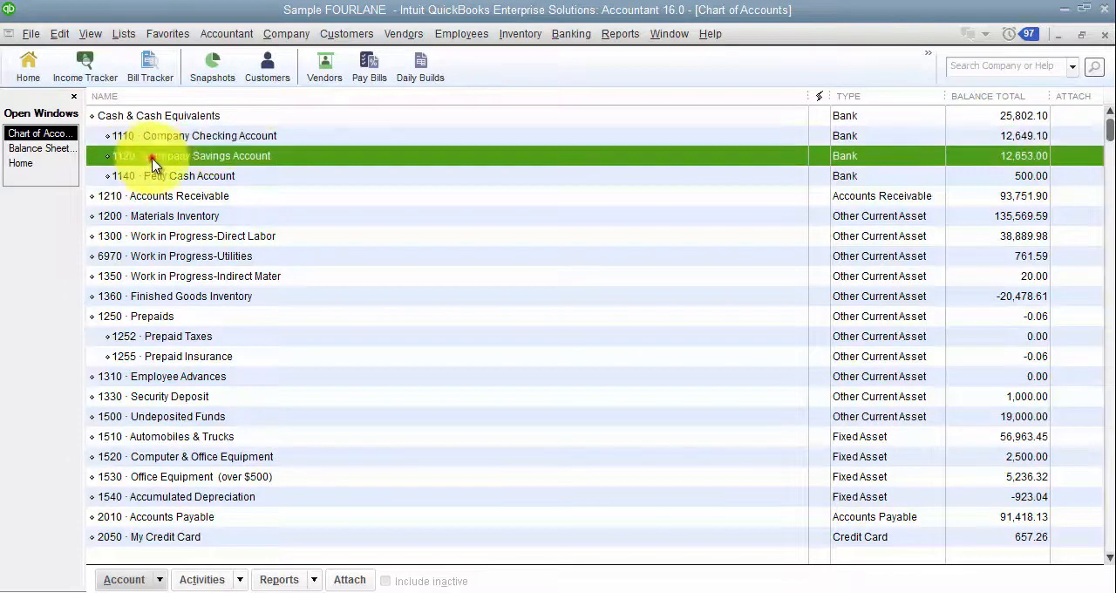
pyautogui.click(188, 175)
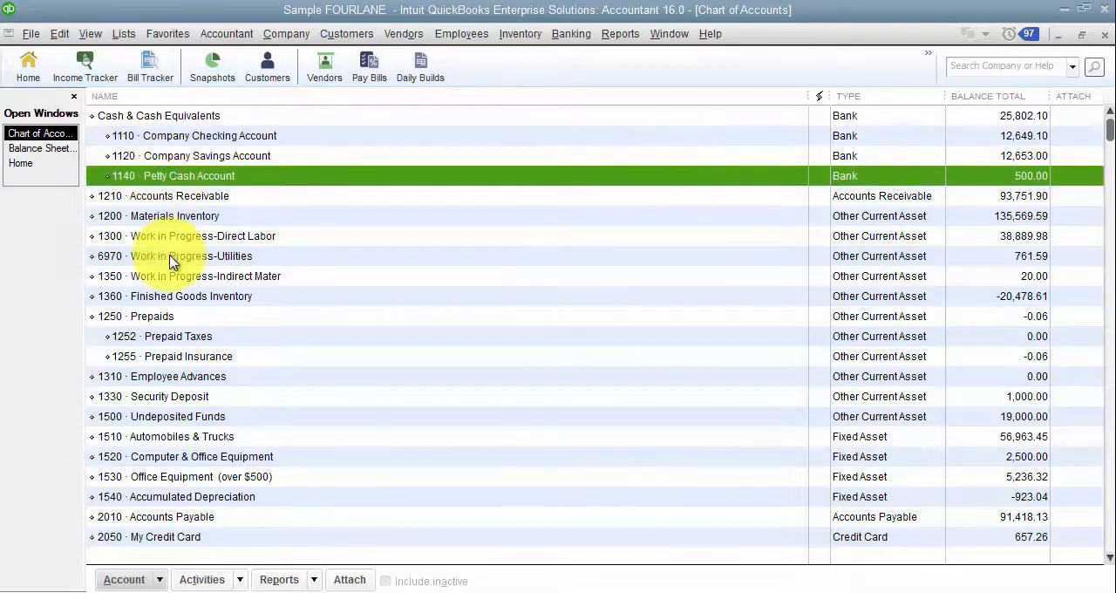
pyautogui.click(42, 133)
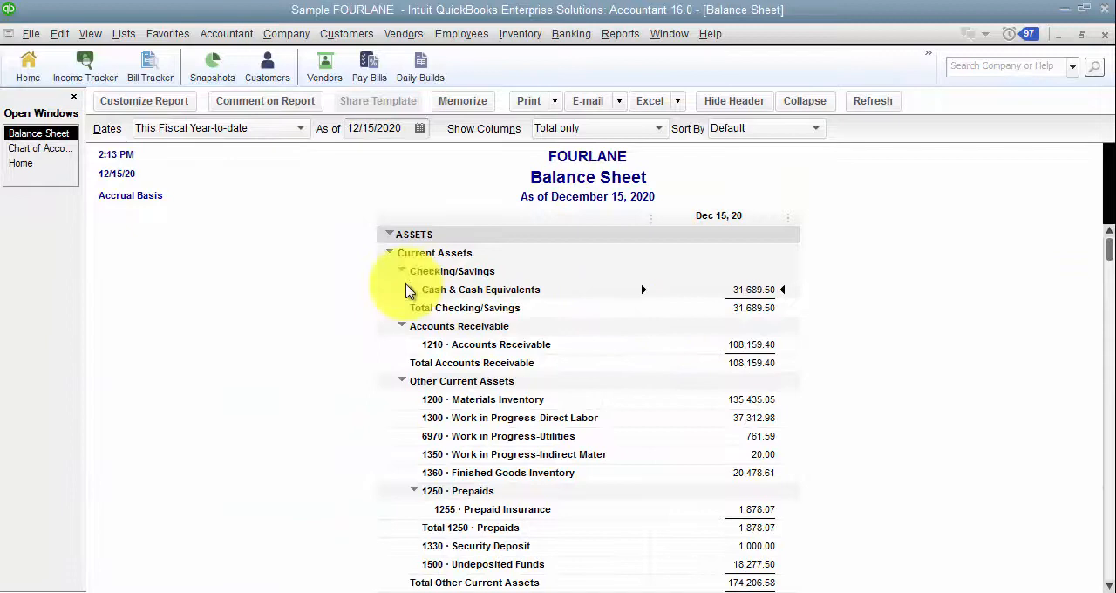
pyautogui.click(401, 289)
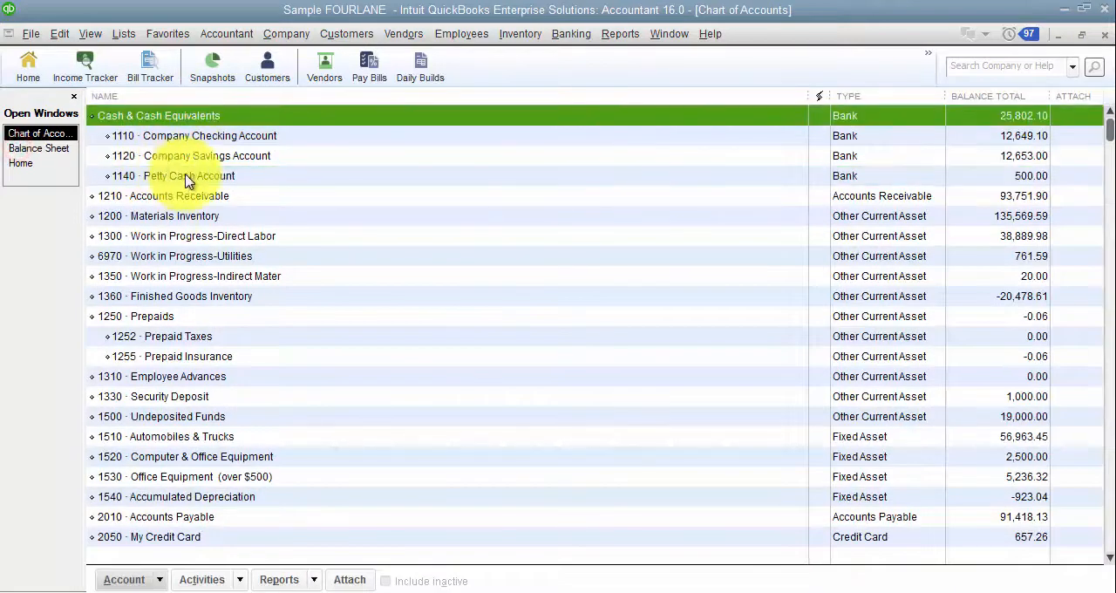
pyautogui.click(188, 174)
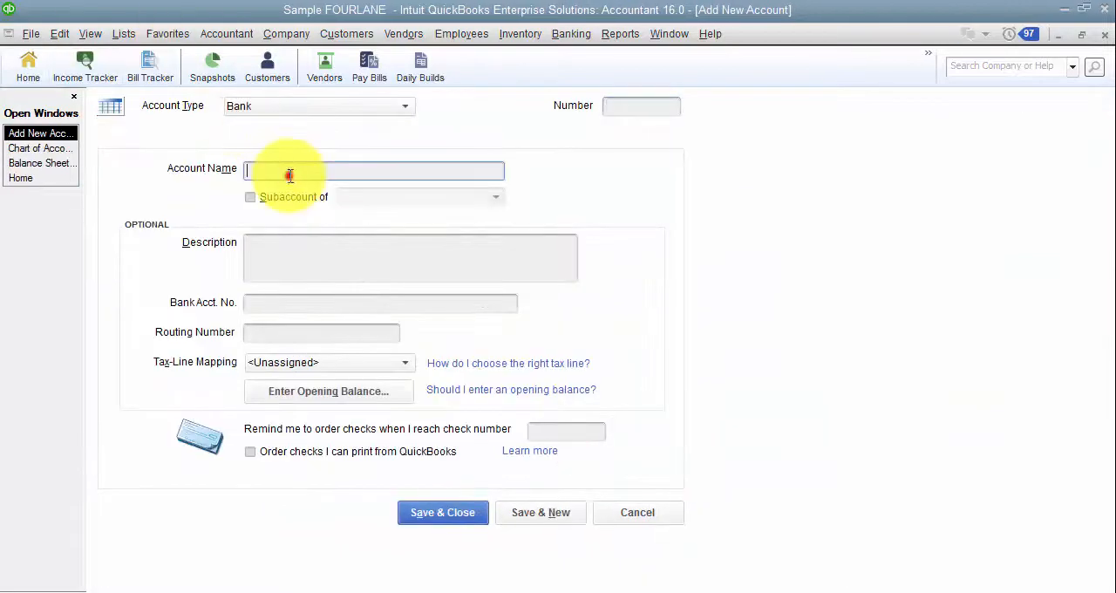
# - Name the new bank account Clearing Accounts and save it to the chart of accounts
pyautogui.write('Cleaning Inc')
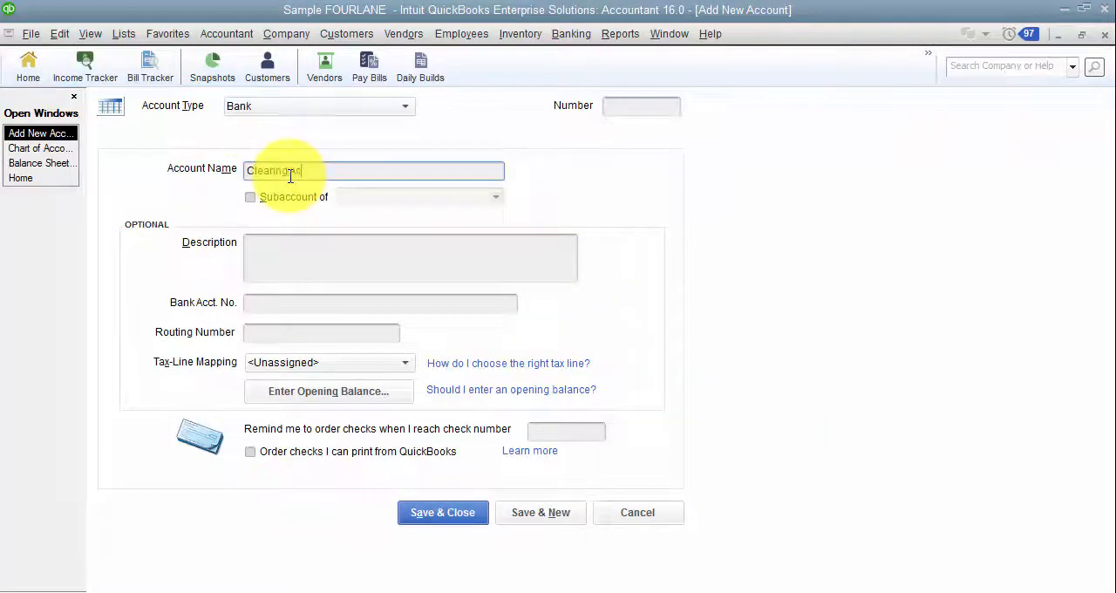
pyautogui.click(443, 513)
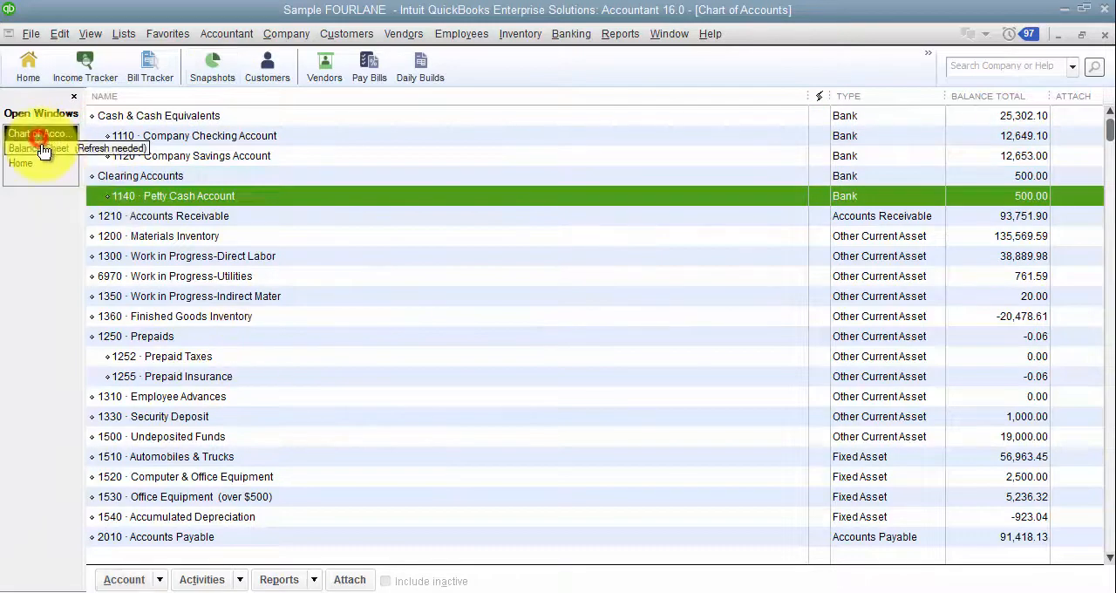
pyautogui.click(38, 148)
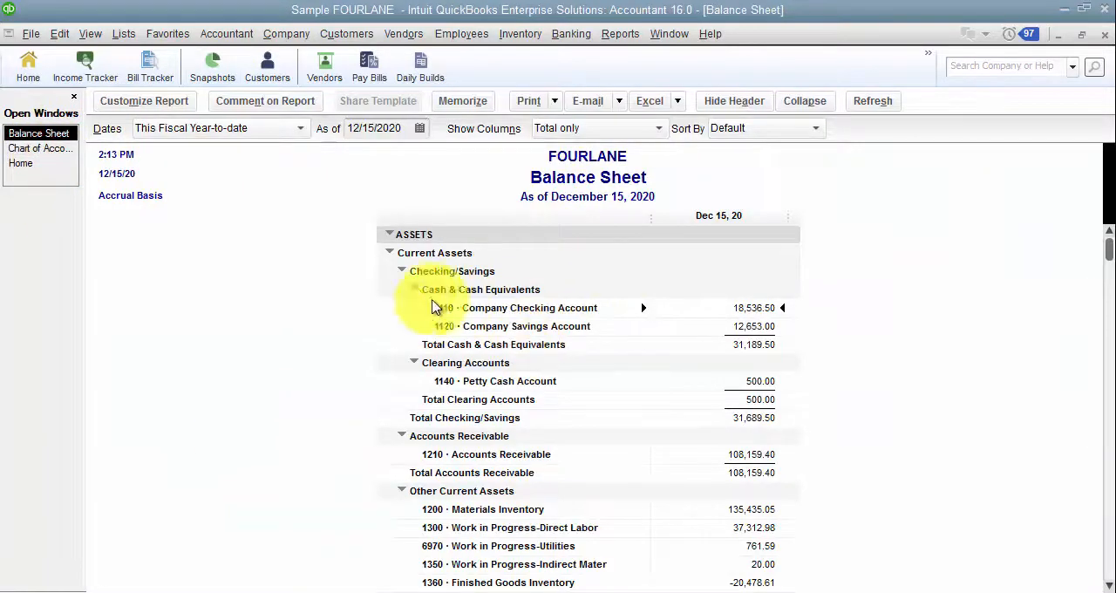
pyautogui.click(415, 290)
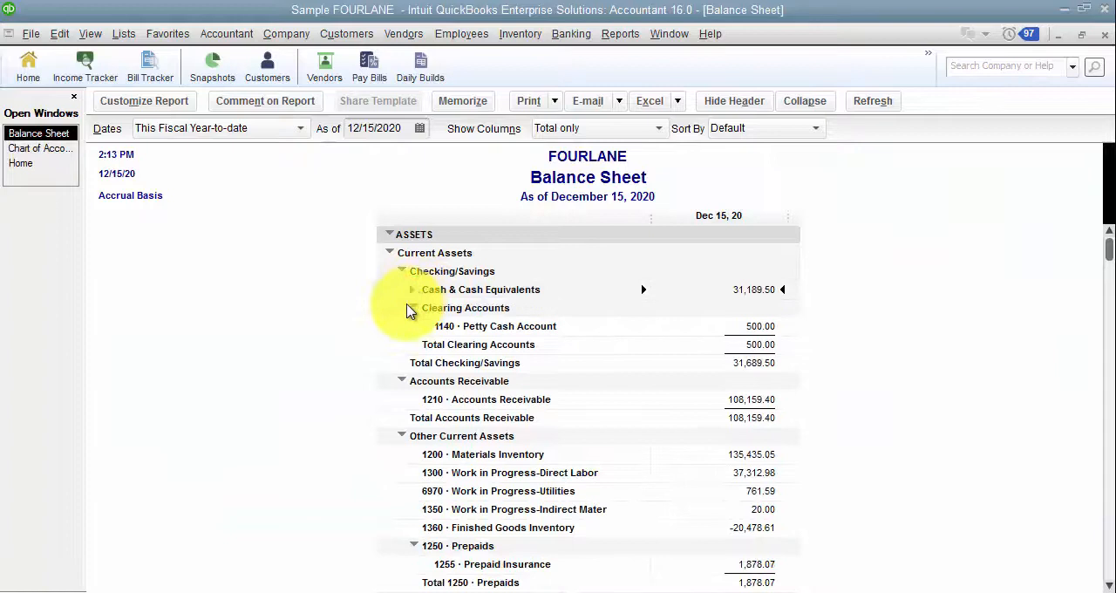
pyautogui.click(411, 308)
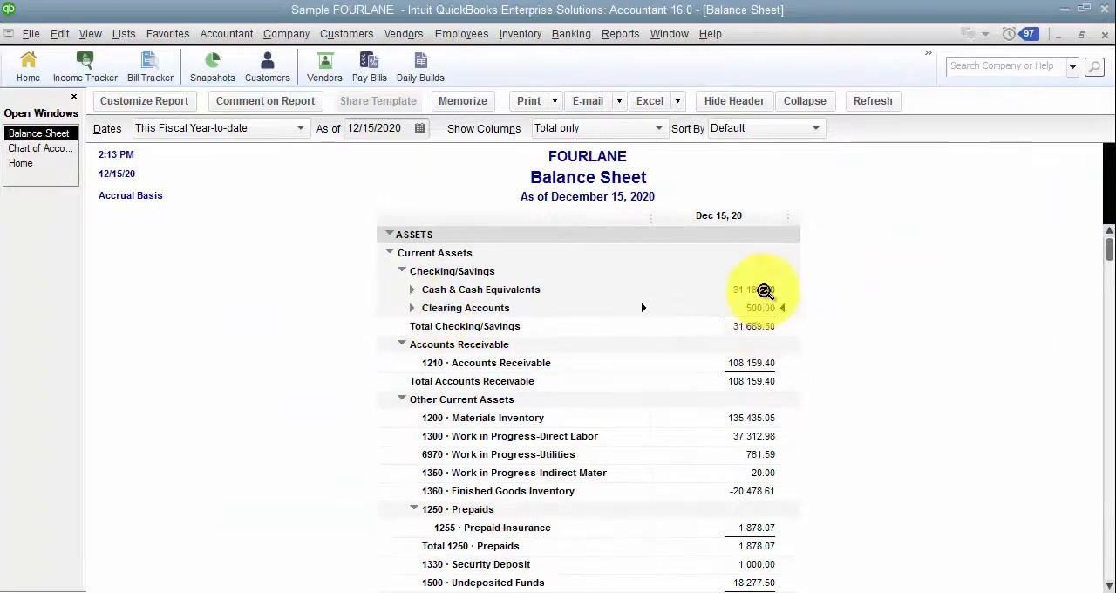
pyautogui.moveTo(663, 308)
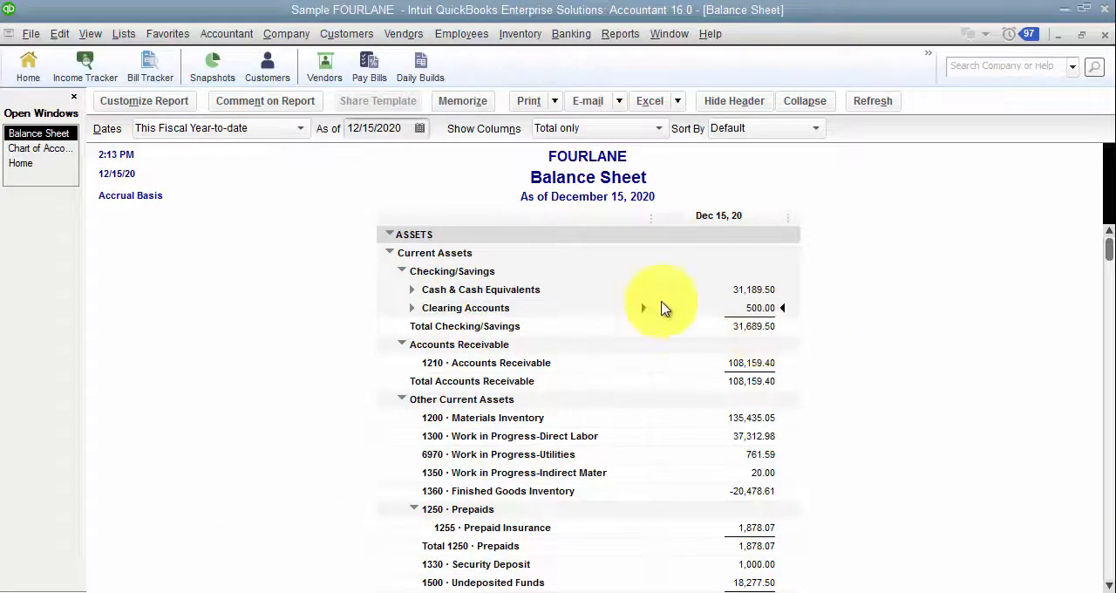
pyautogui.click(401, 272)
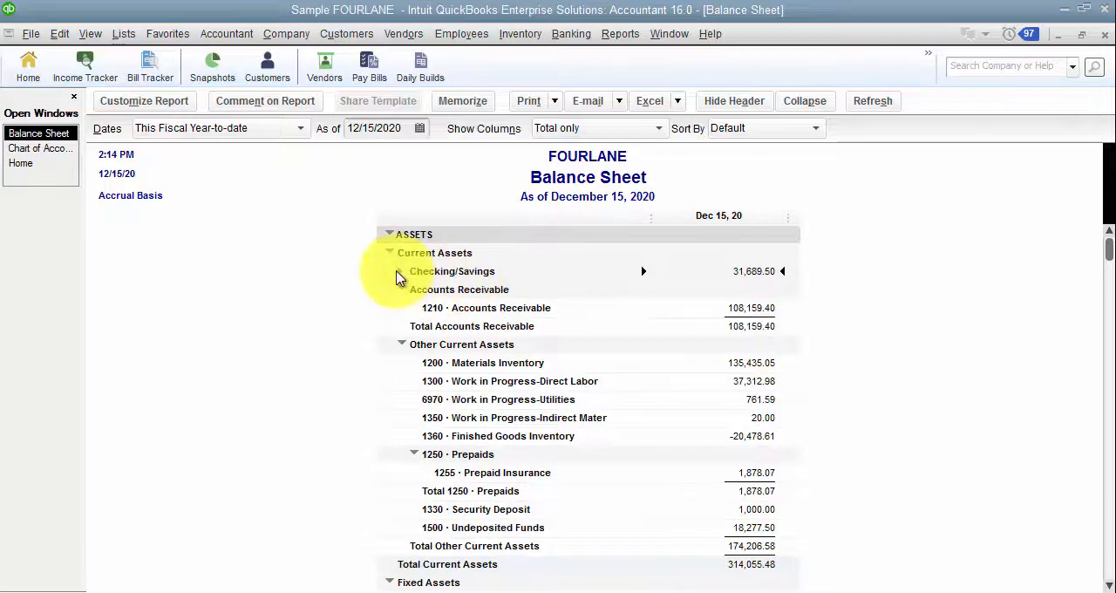
pyautogui.click(391, 272)
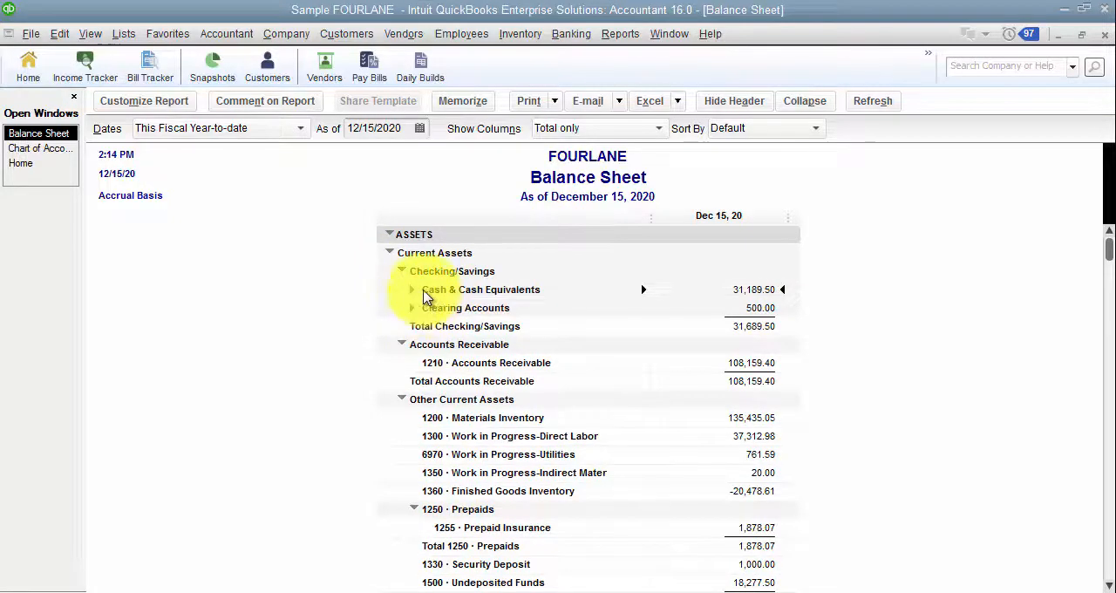
pyautogui.click(411, 289)
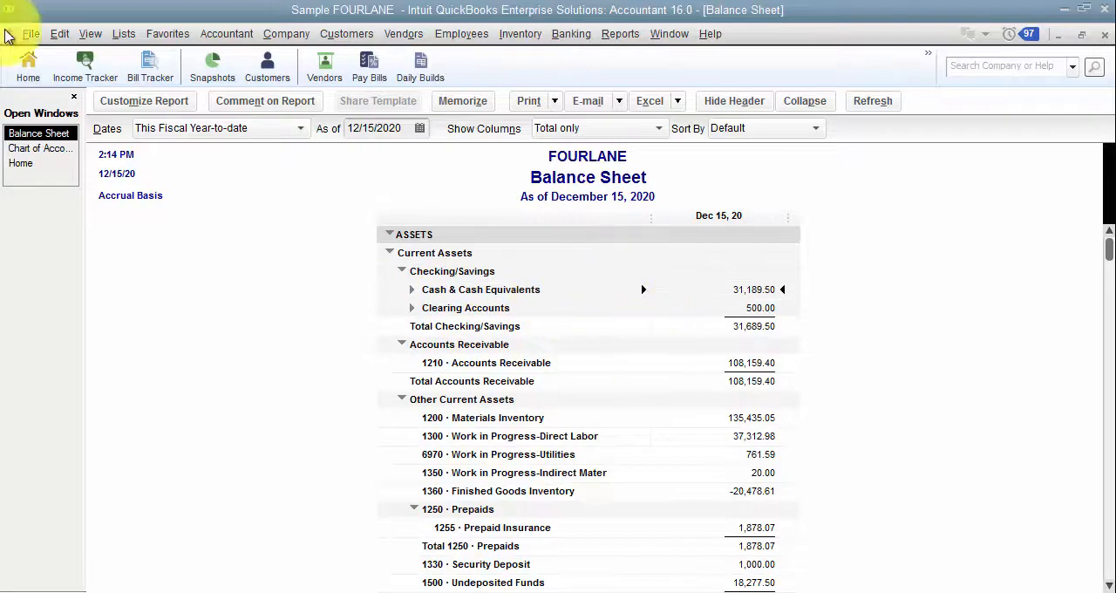
pyautogui.click(38, 147)
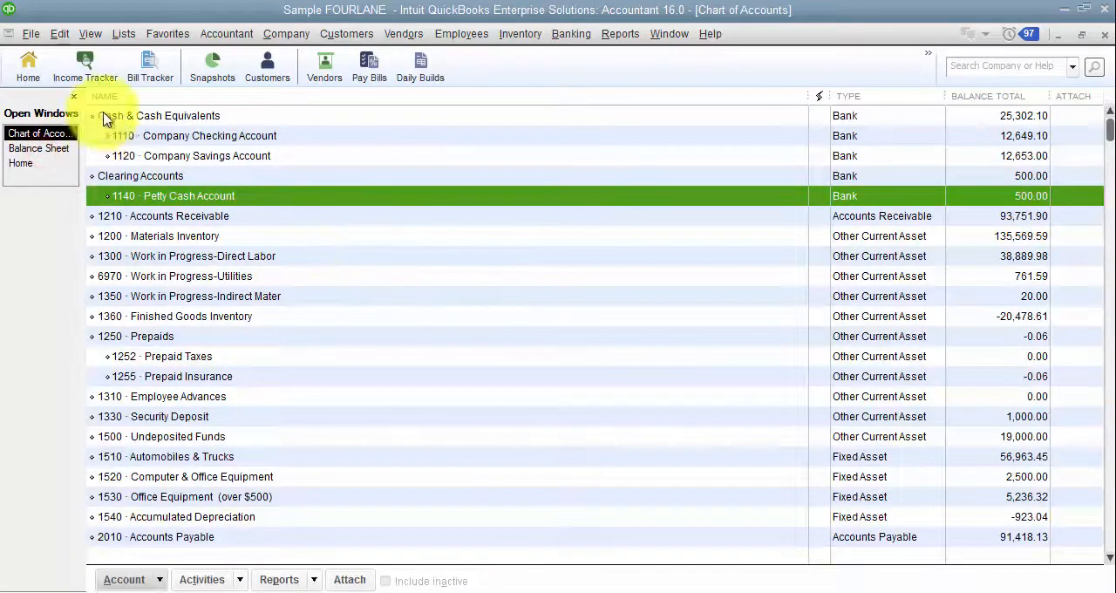
pyautogui.click(222, 155)
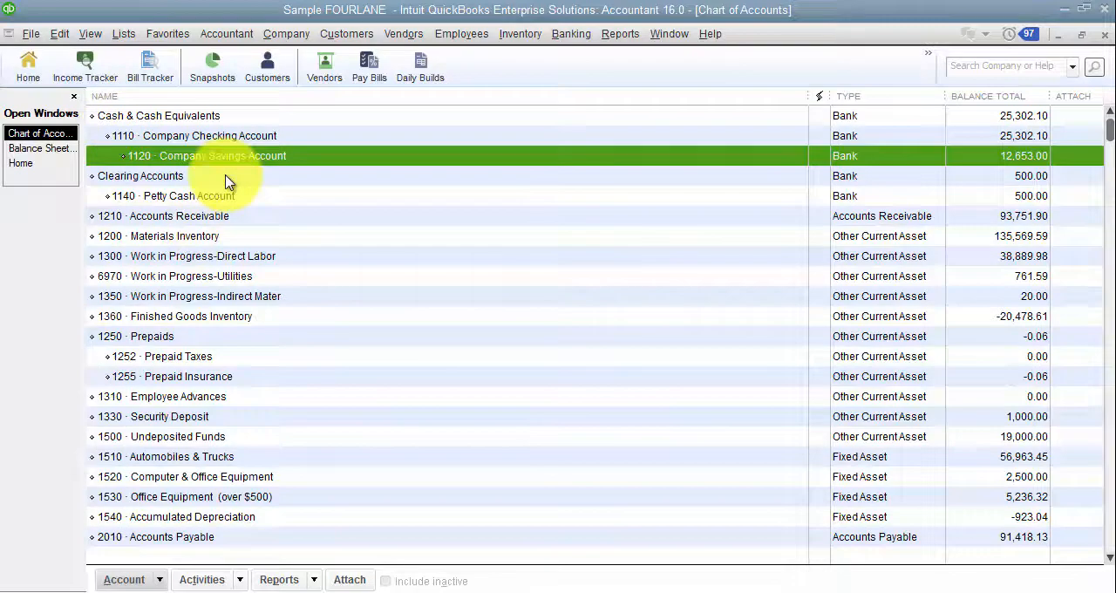
pyautogui.moveTo(227, 178)
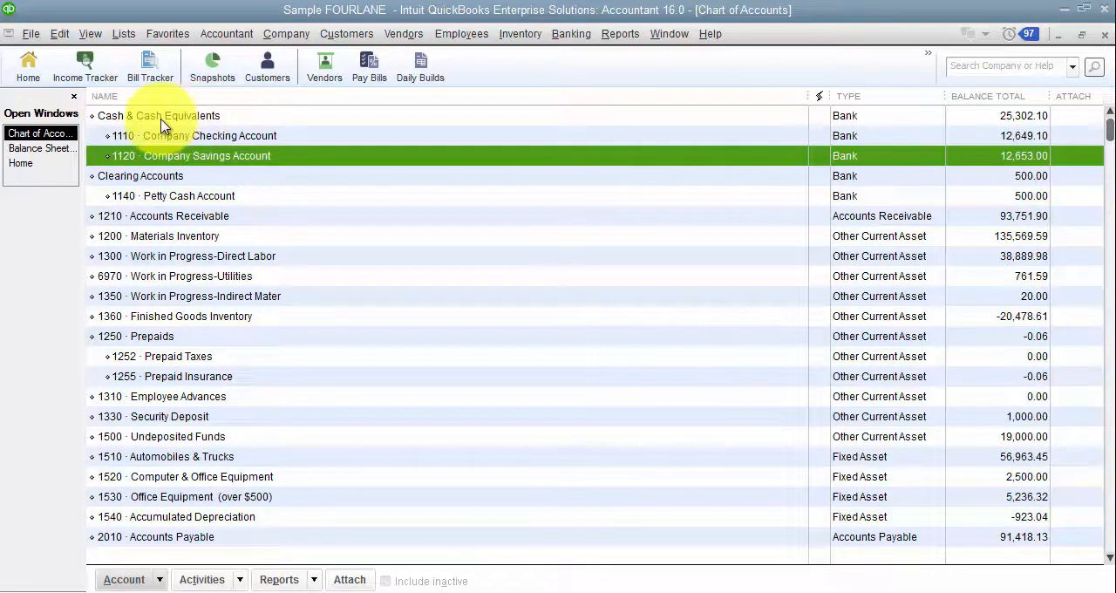
pyautogui.moveTo(418, 54)
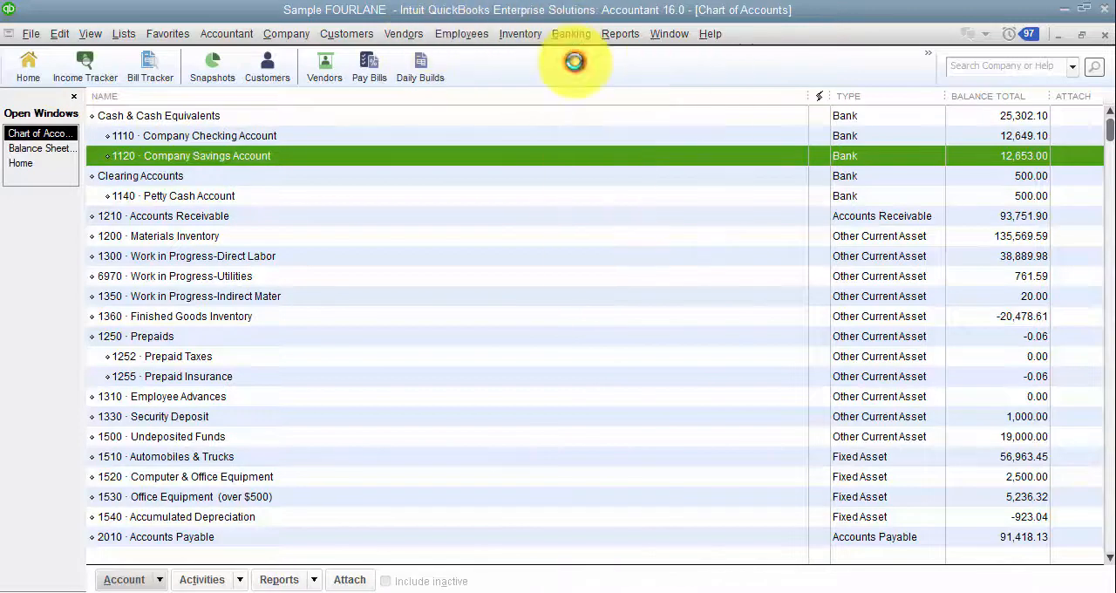
pyautogui.click(349, 185)
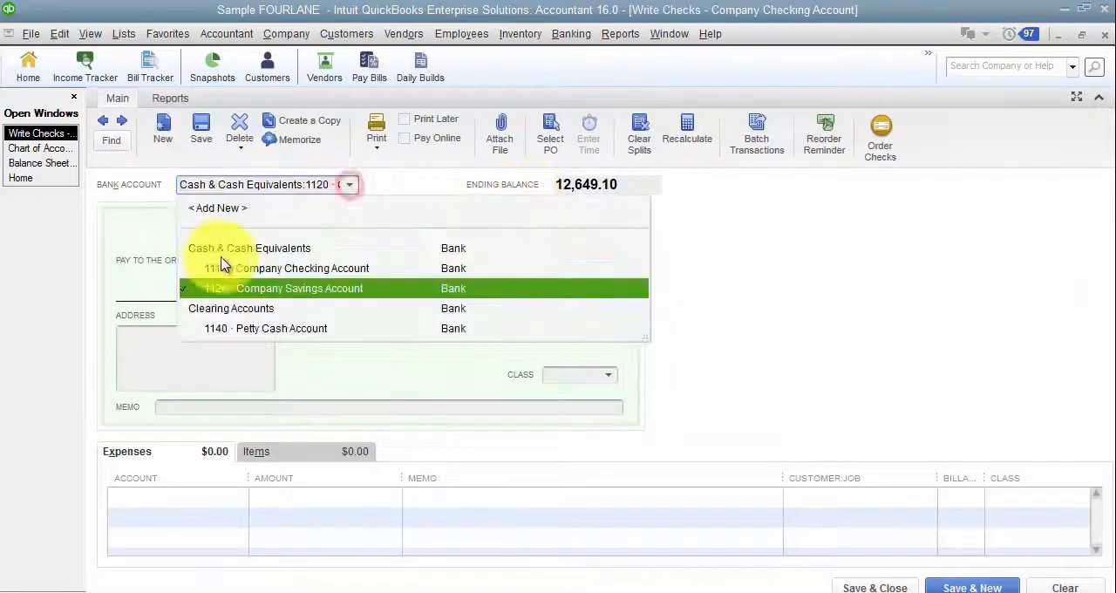
# - Write a 500.00 check from Cash & Cash Equivalents charged to 6140 Conferences and Seminars and save it
pyautogui.click(248, 247)
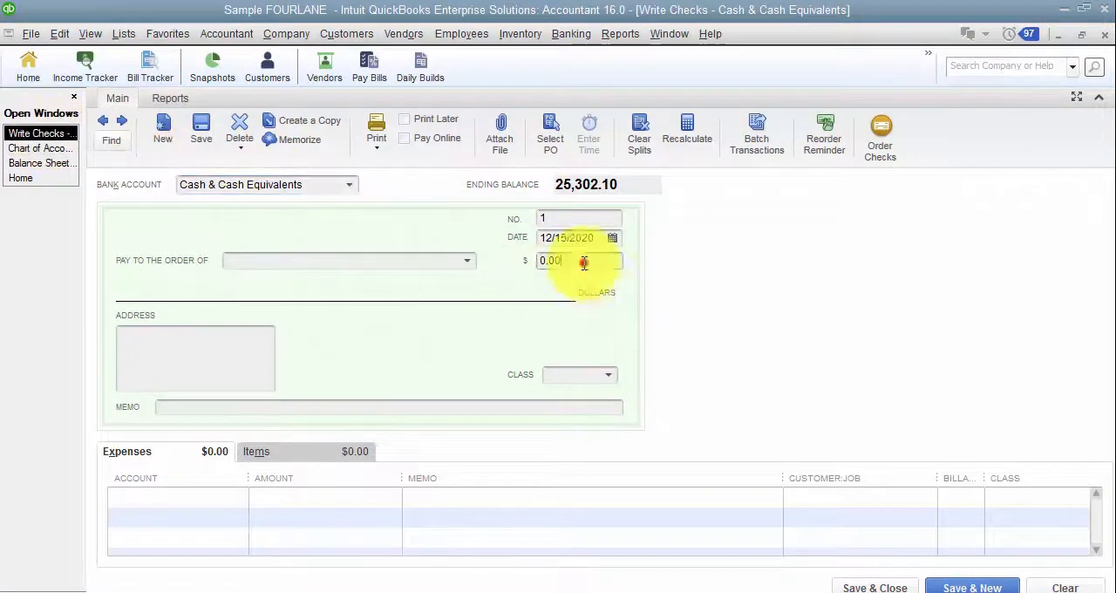
pyautogui.write('500')
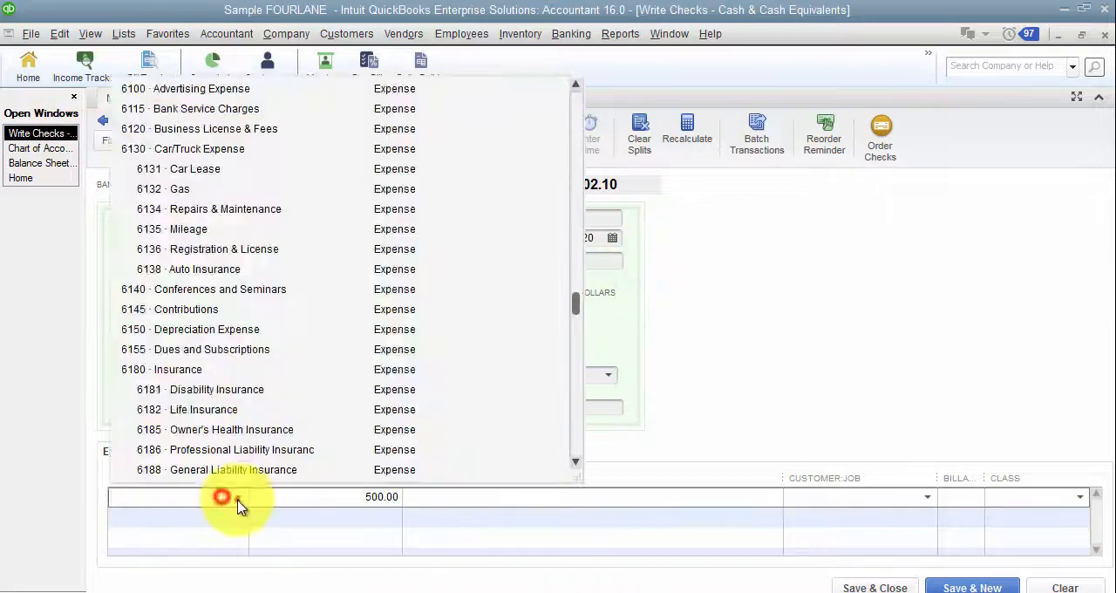
pyautogui.click(220, 289)
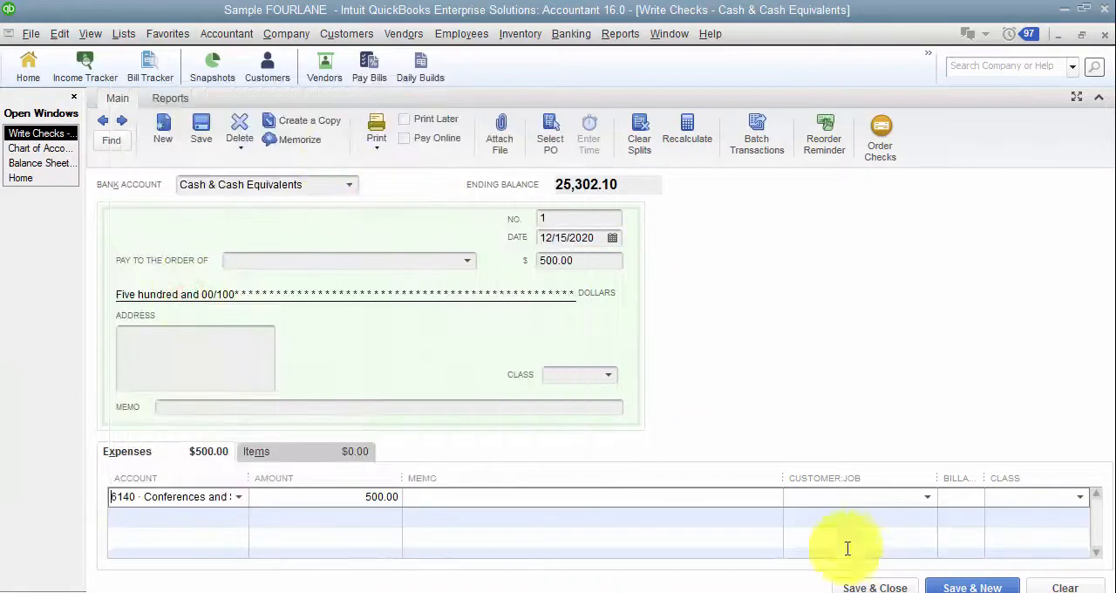
pyautogui.click(40, 146)
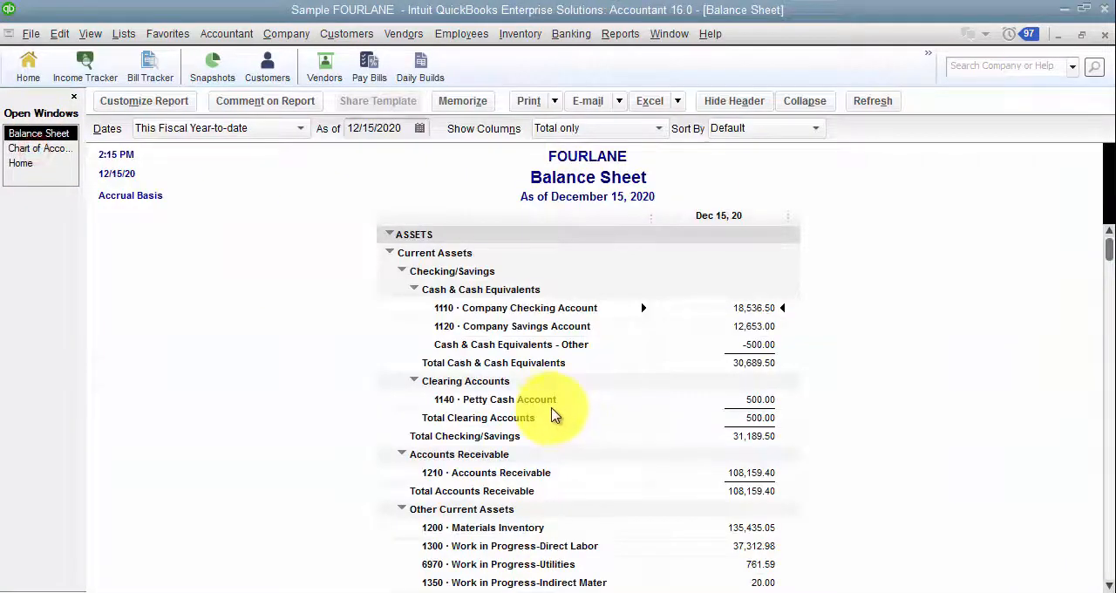
pyautogui.moveTo(583, 348)
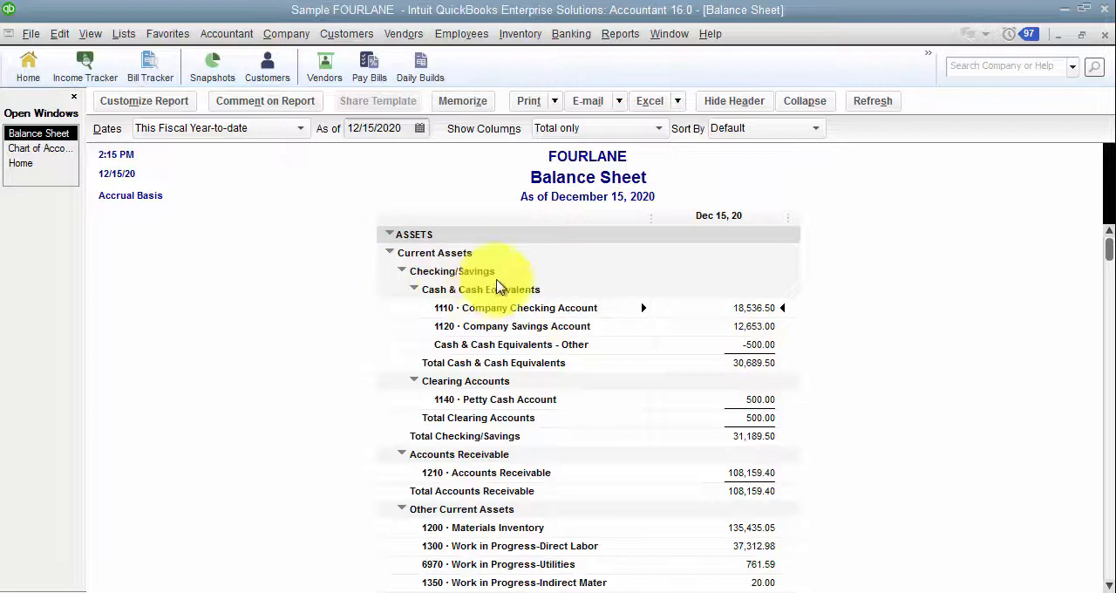
pyautogui.moveTo(505, 297)
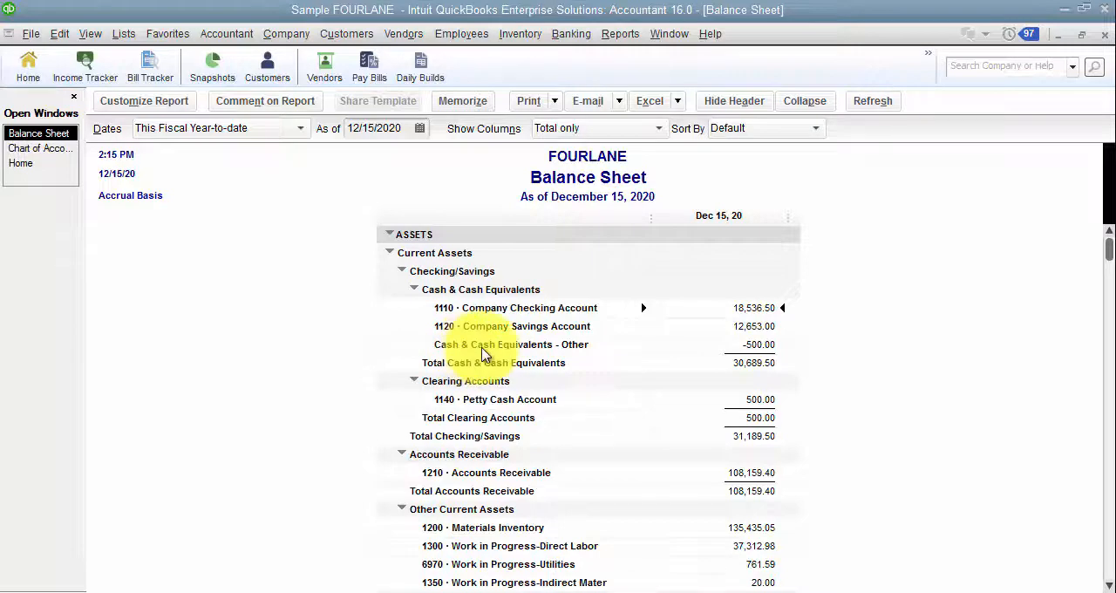
pyautogui.moveTo(526, 302)
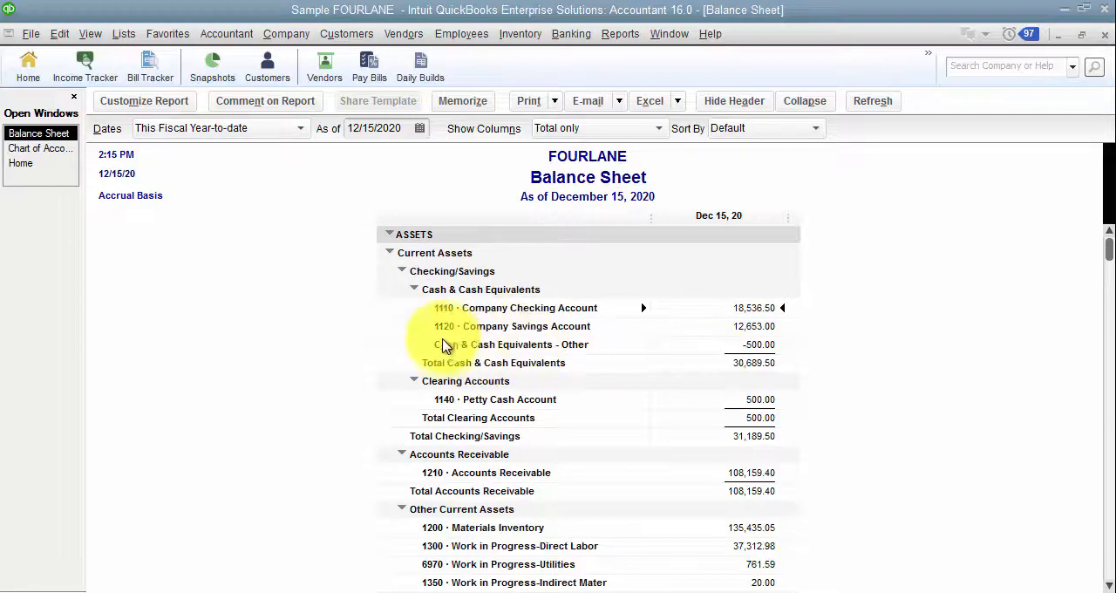
pyautogui.moveTo(608, 357)
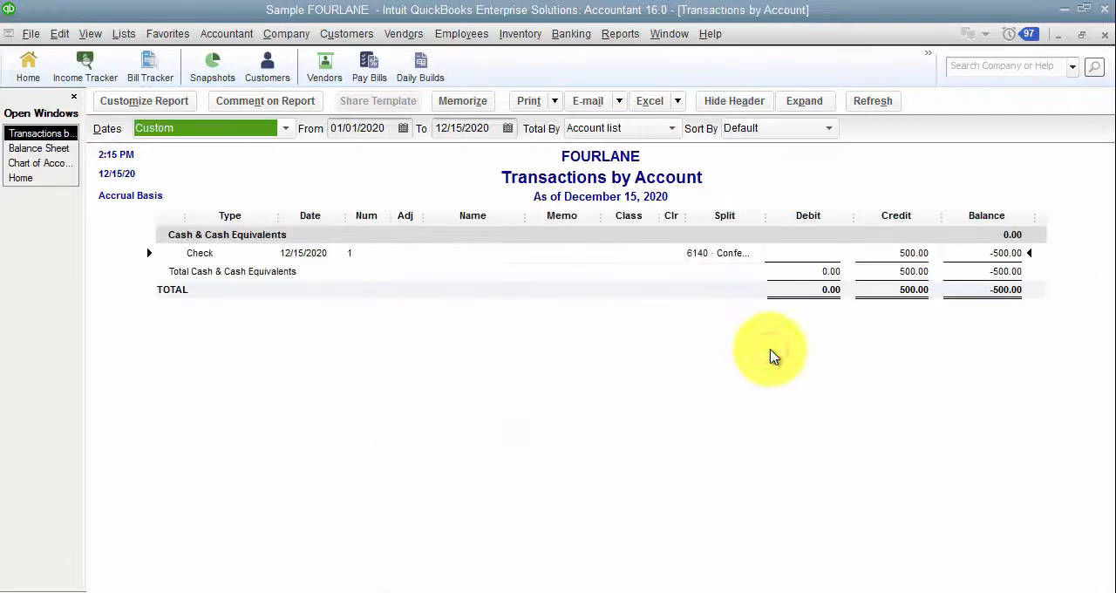
# - Reassign the $500 check to 1110 Company Checking, record the change, and return to the Home page
pyautogui.doubleClick(199, 253)
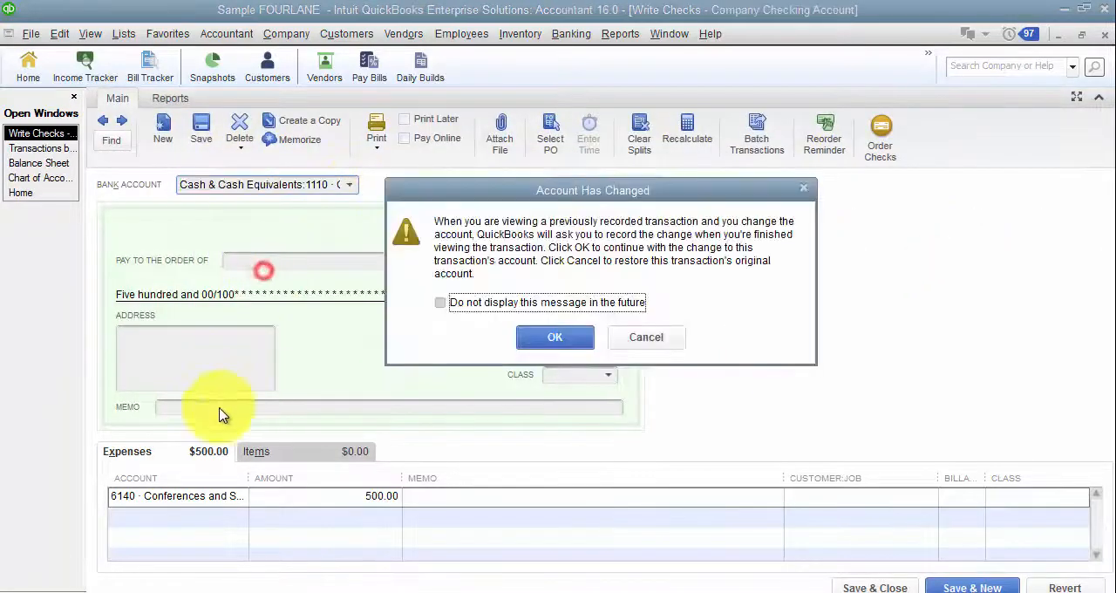
pyautogui.click(554, 338)
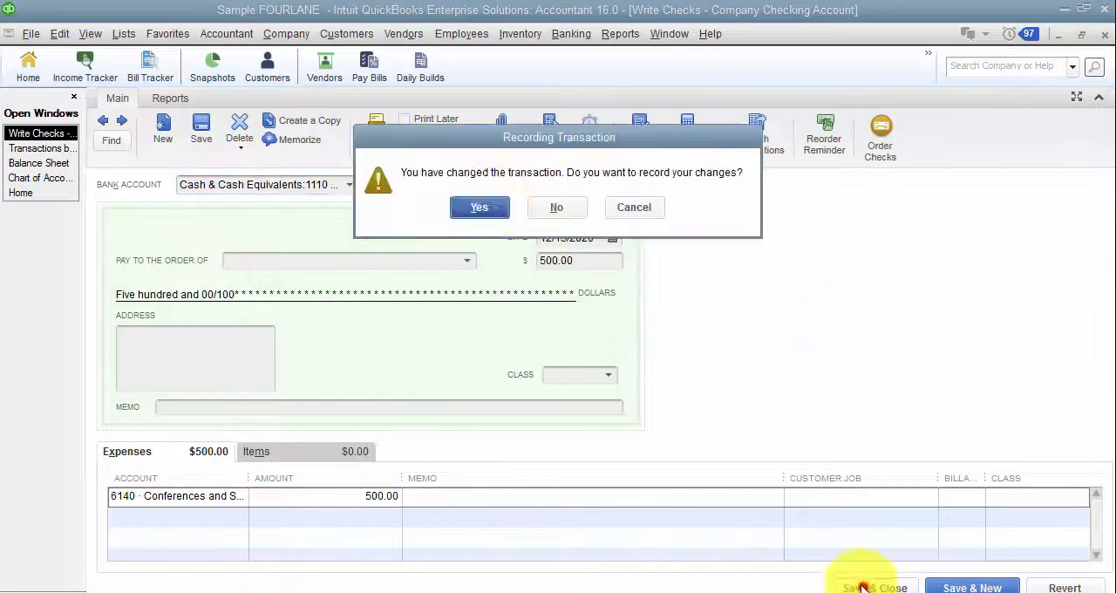
pyautogui.click(478, 205)
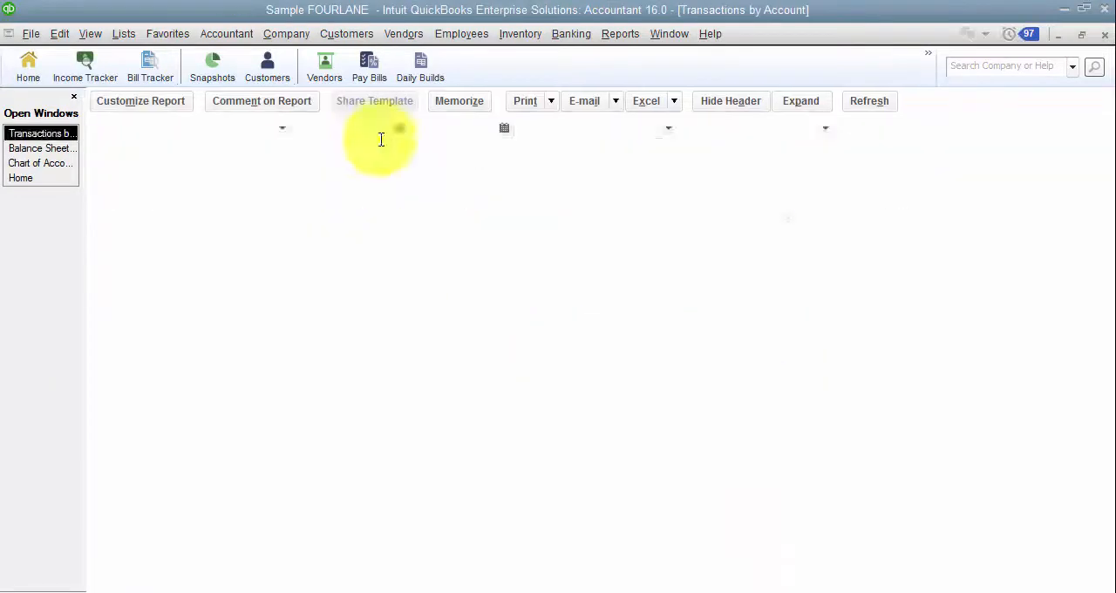
pyautogui.click(42, 132)
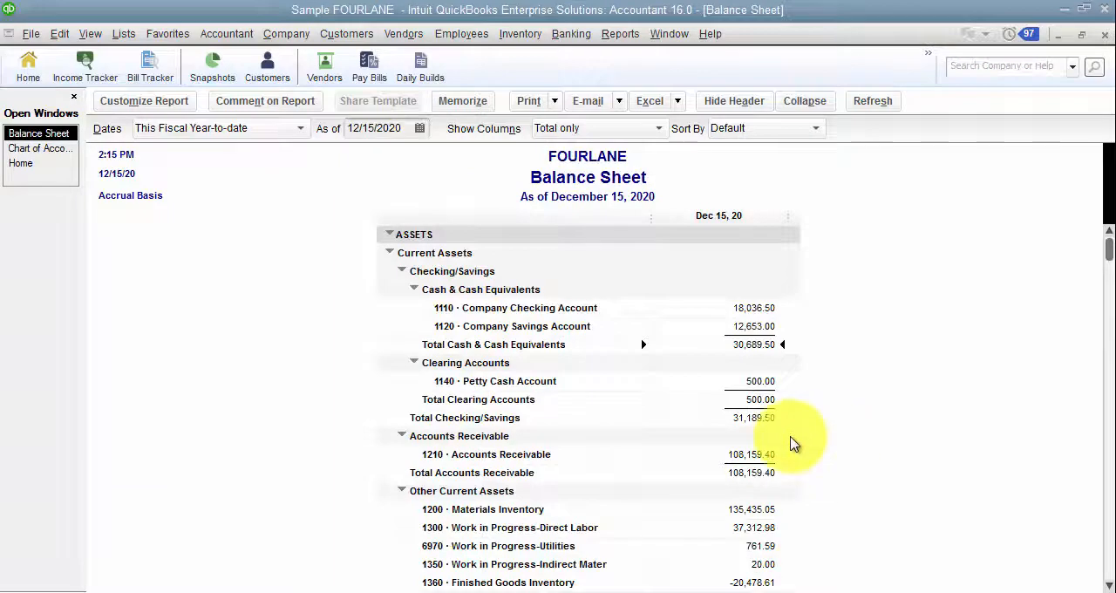
pyautogui.moveTo(778, 449)
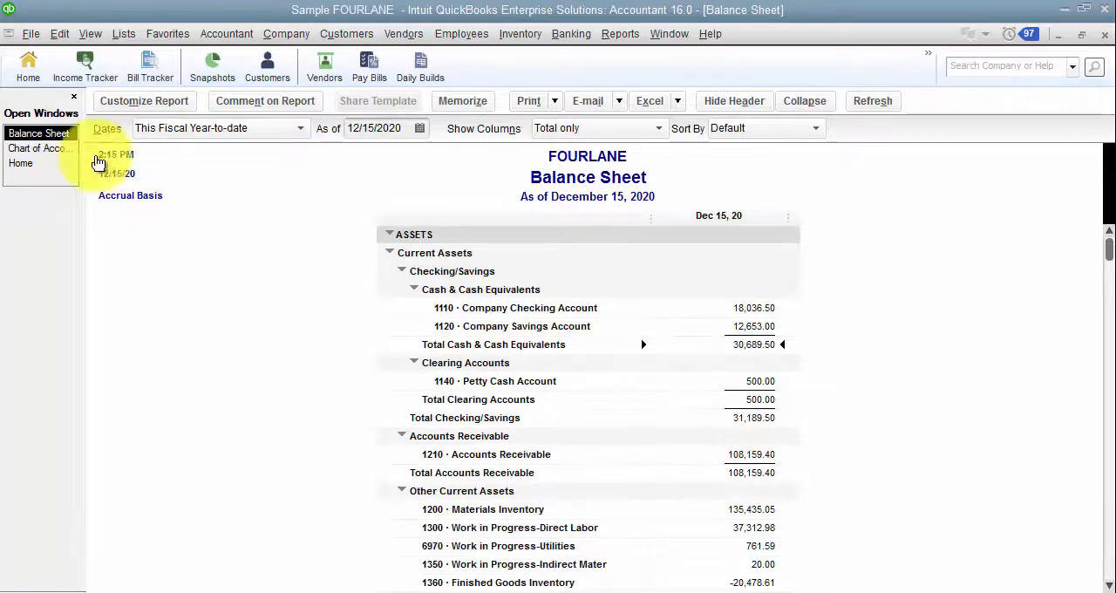
pyautogui.click(21, 164)
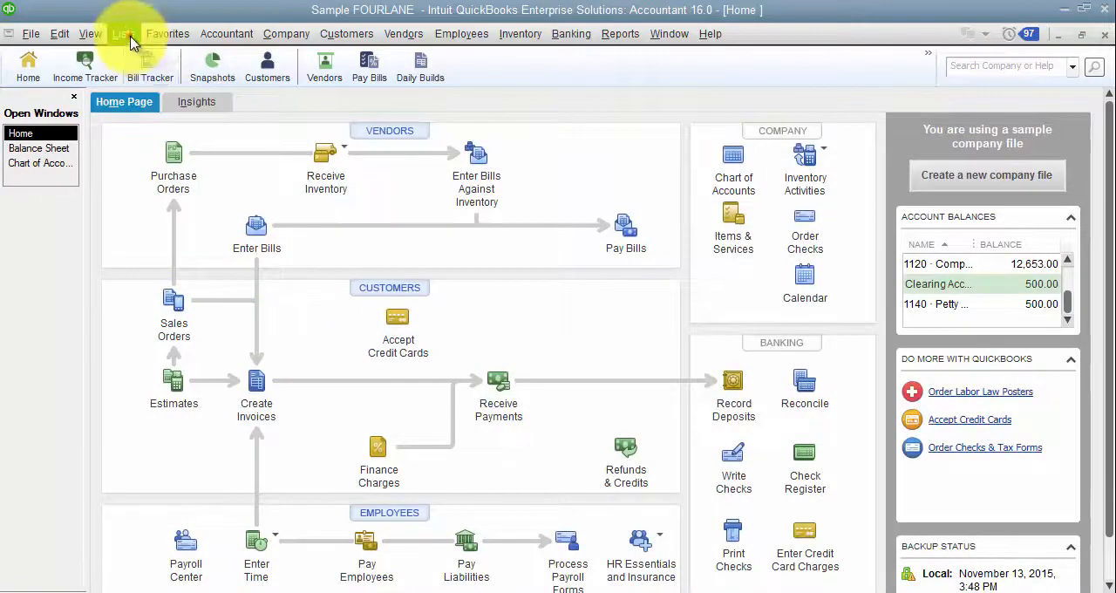
# - Reach the Customer Center through the Lists menu's Customers entry
pyautogui.click(122, 33)
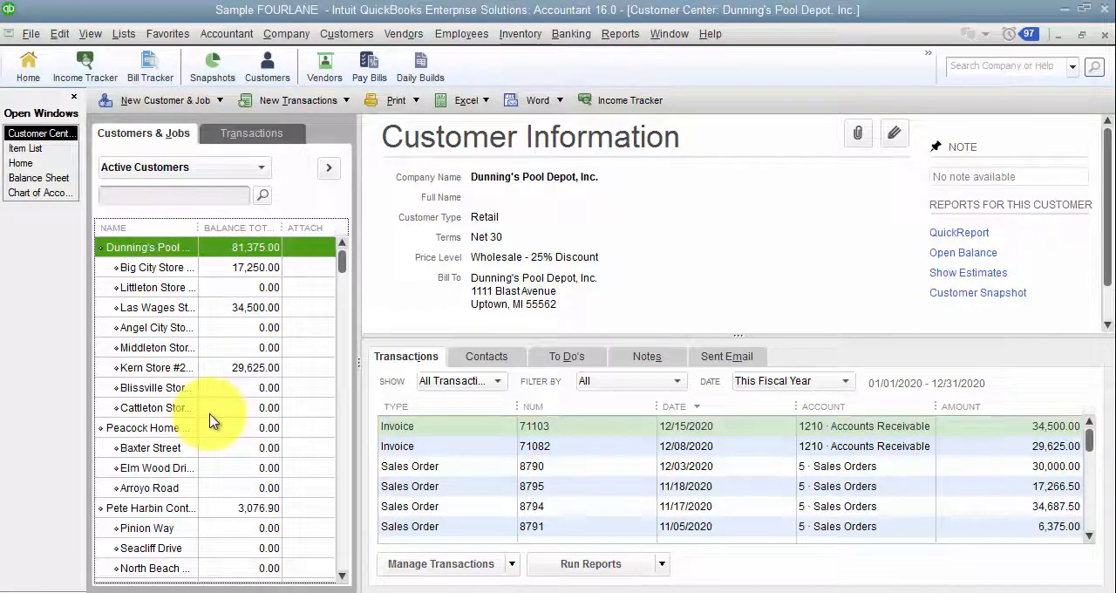
pyautogui.moveTo(293, 412)
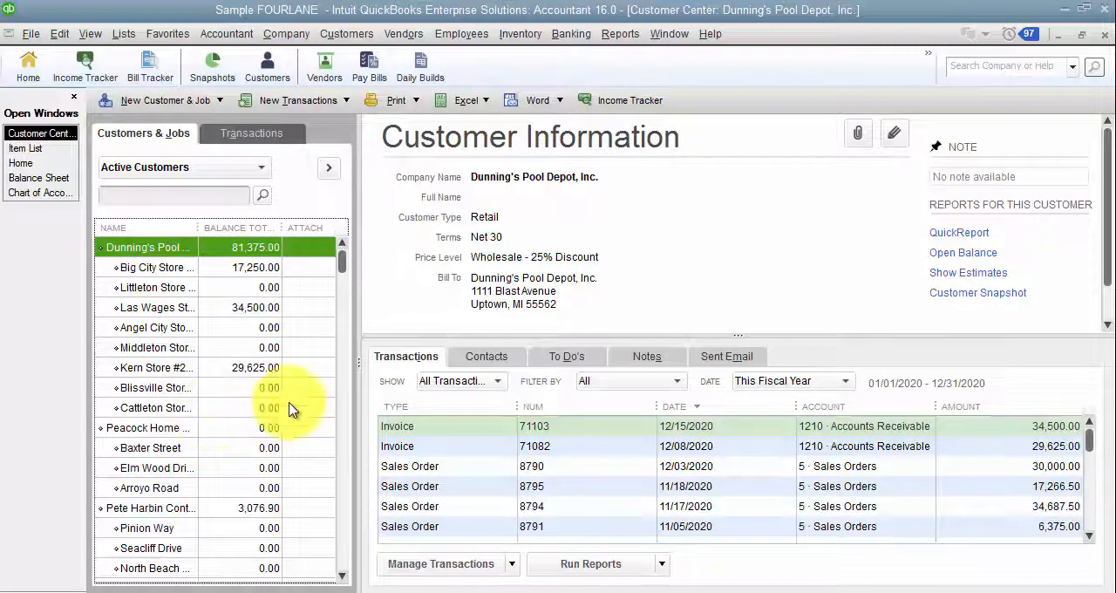